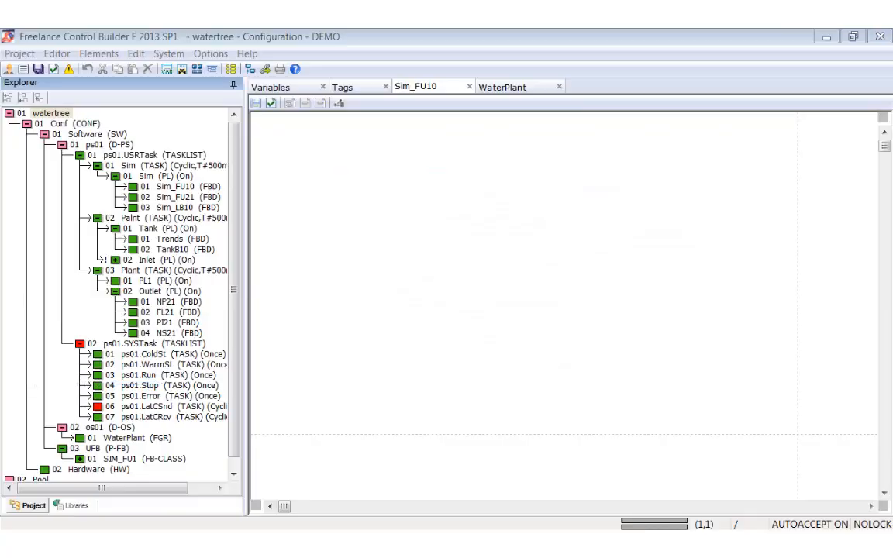
# Step: Select the Sim_FU10 diagram and show the block libraries with User Function Blocks expanded
pyautogui.click(172, 186)
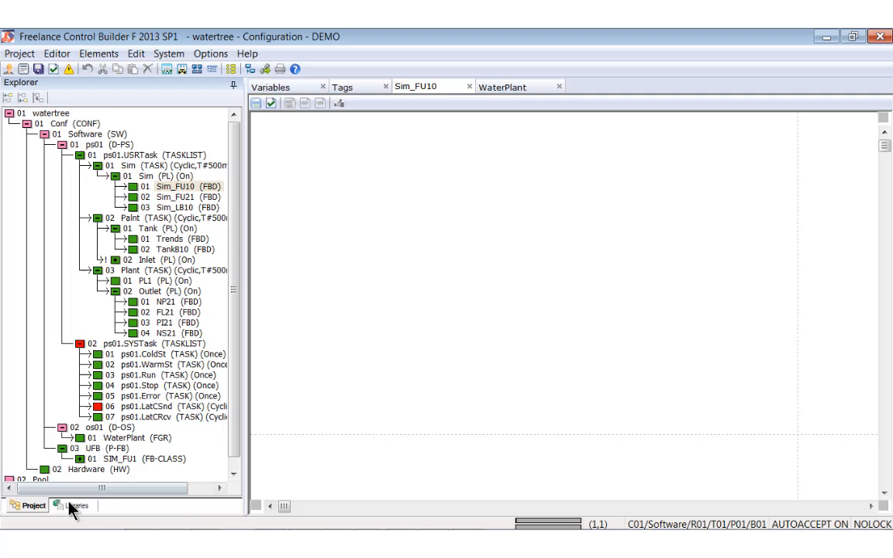
pyautogui.click(78, 505)
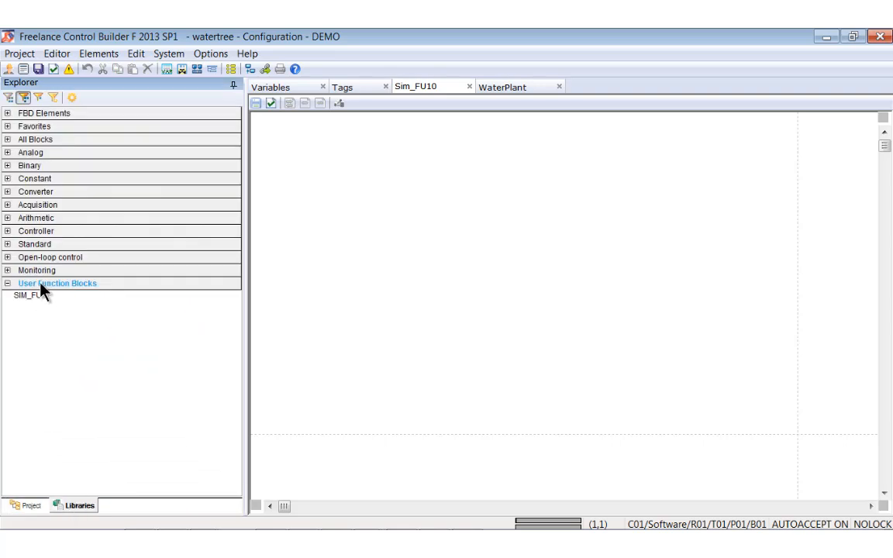
pyautogui.moveTo(42, 303)
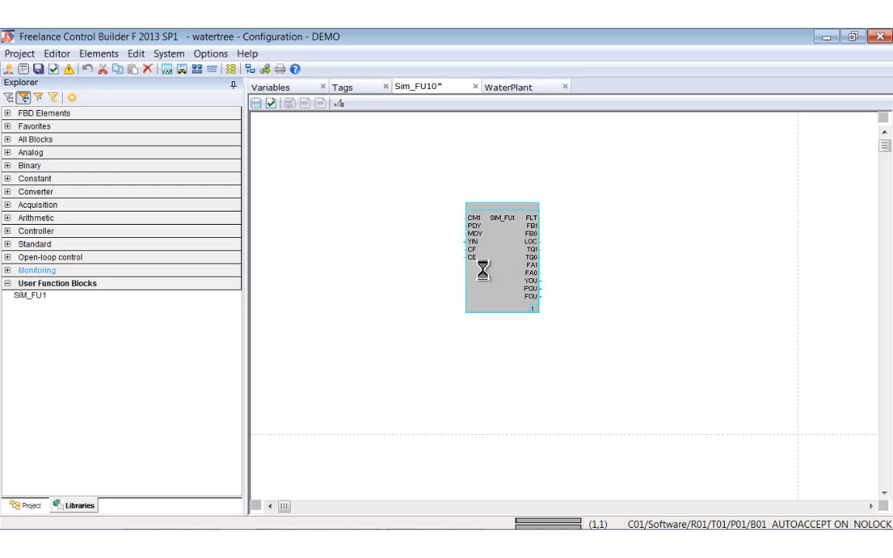
# Step: Give the placed SIM_FU1 block the name FU10 and long text 'Simulation'
pyautogui.doubleClick(503, 263)
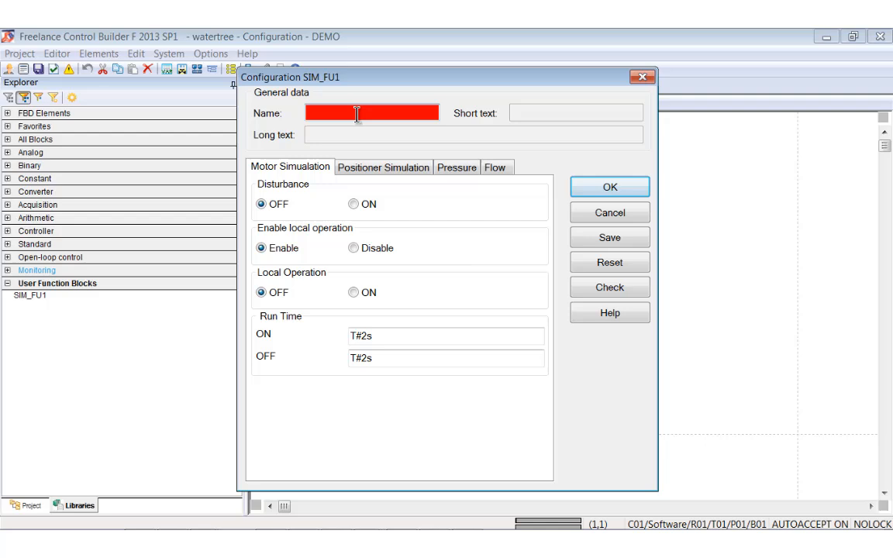
pyautogui.write('FU10')
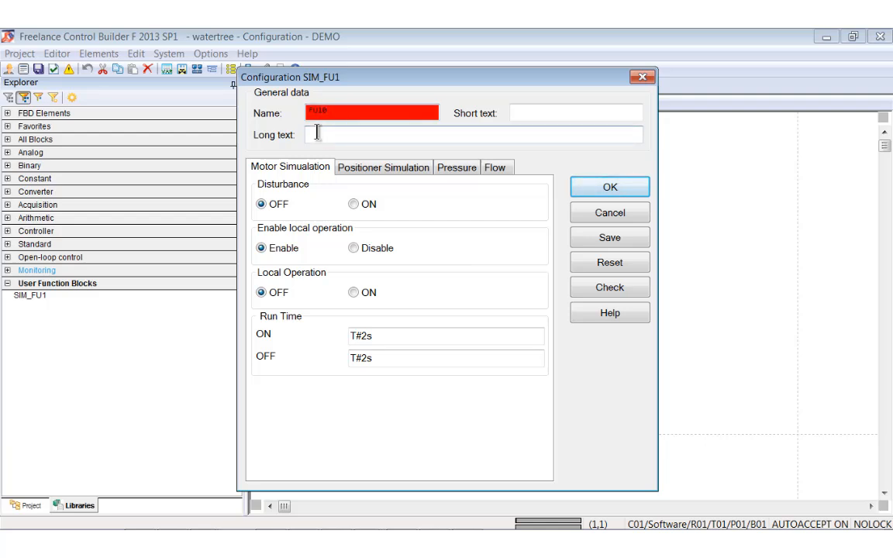
pyautogui.write('simu1')
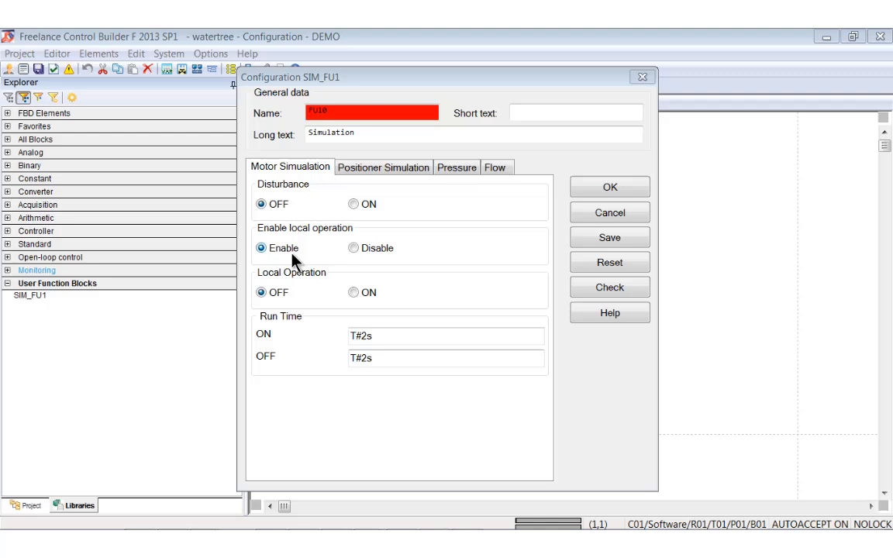
pyautogui.click(609, 187)
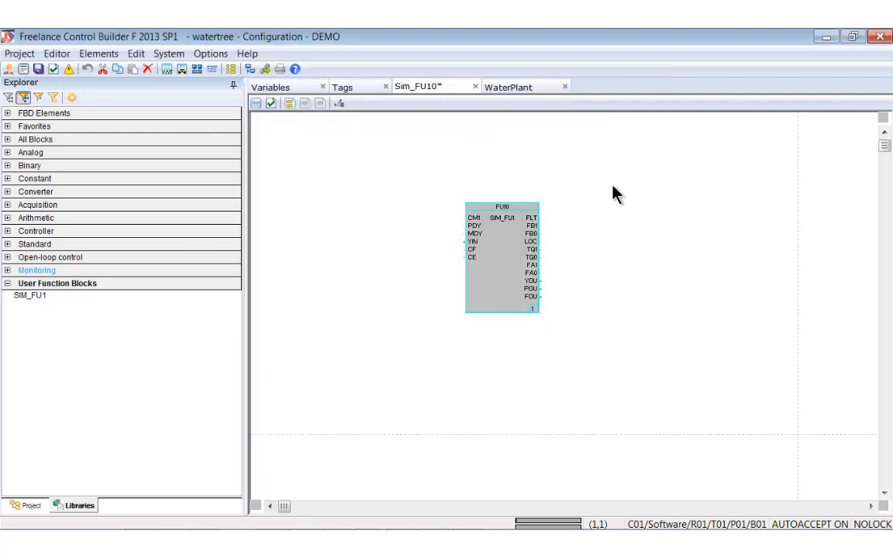
pyautogui.moveTo(257, 42)
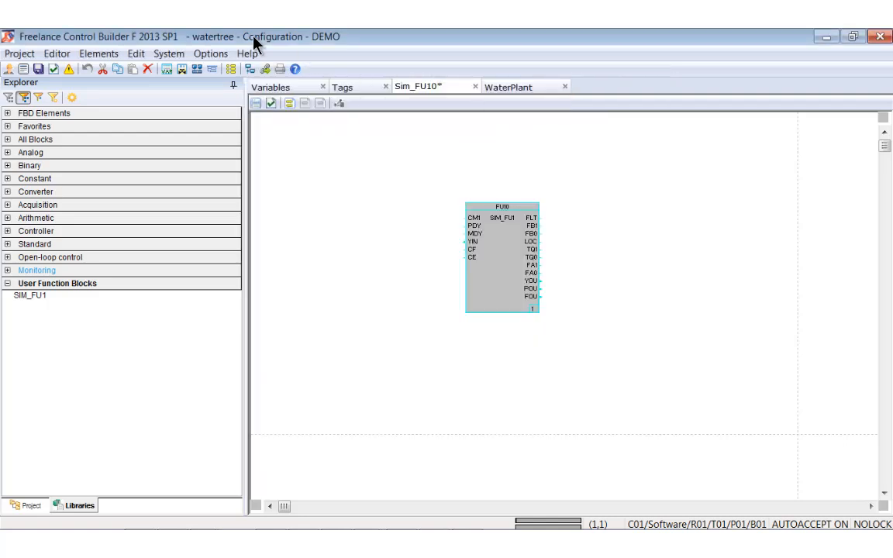
# Step: Display the raster grid in the Sim_FU10 editor around block FU10
pyautogui.click(210, 53)
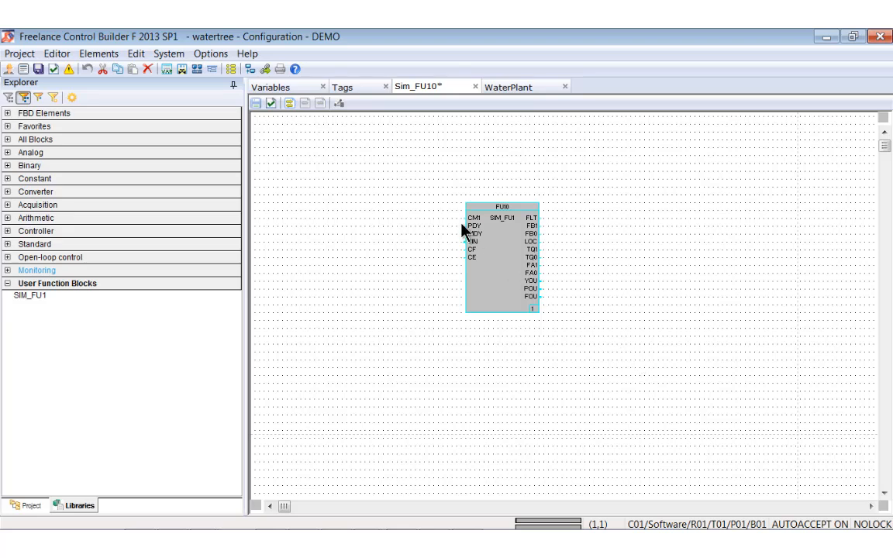
pyautogui.moveTo(465, 225)
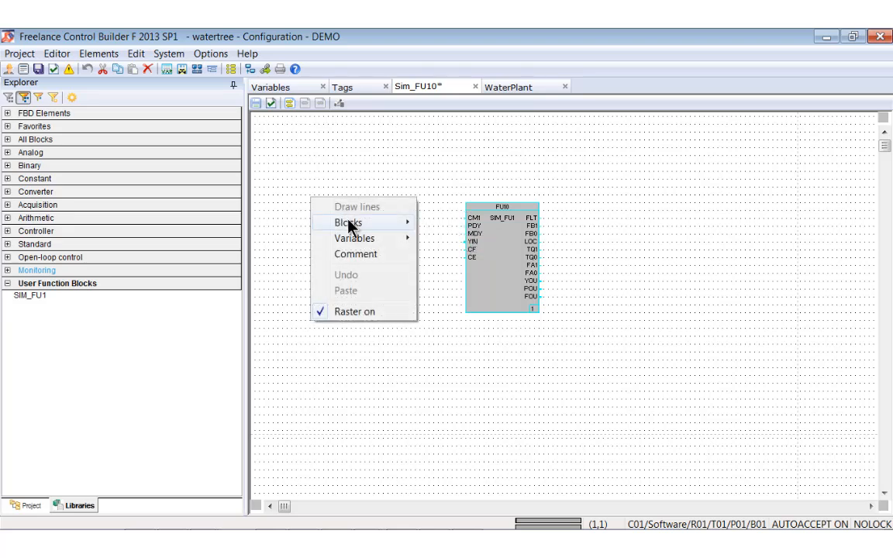
pyautogui.moveTo(355, 238)
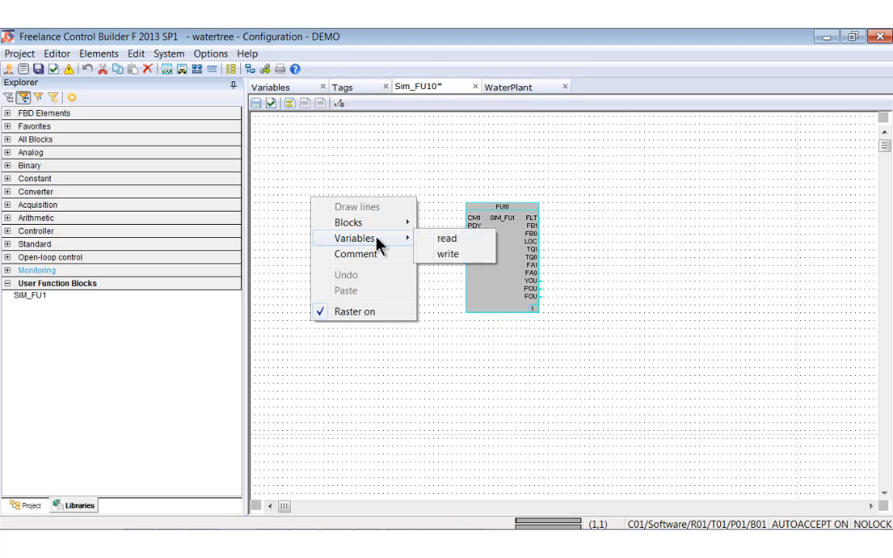
# Step: Insert a read variable connected to FU10's CMI input
pyautogui.click(448, 254)
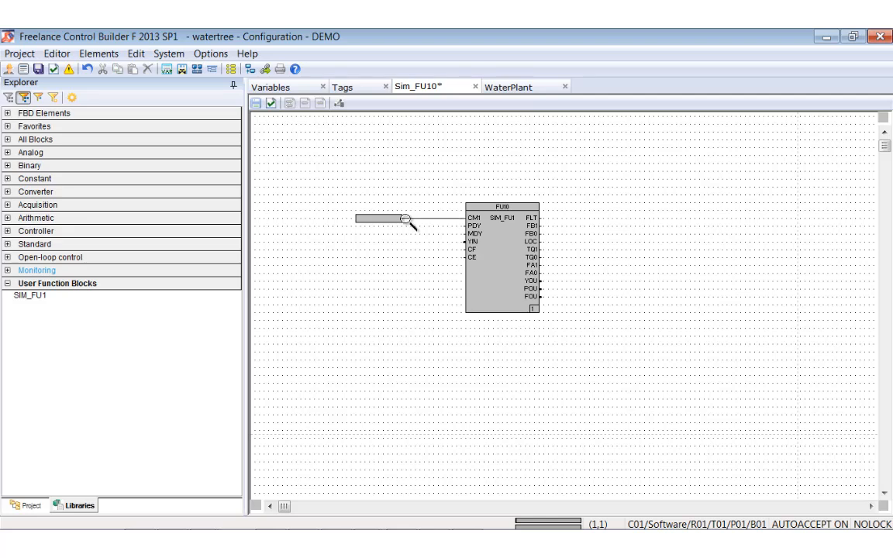
pyautogui.moveTo(407, 301)
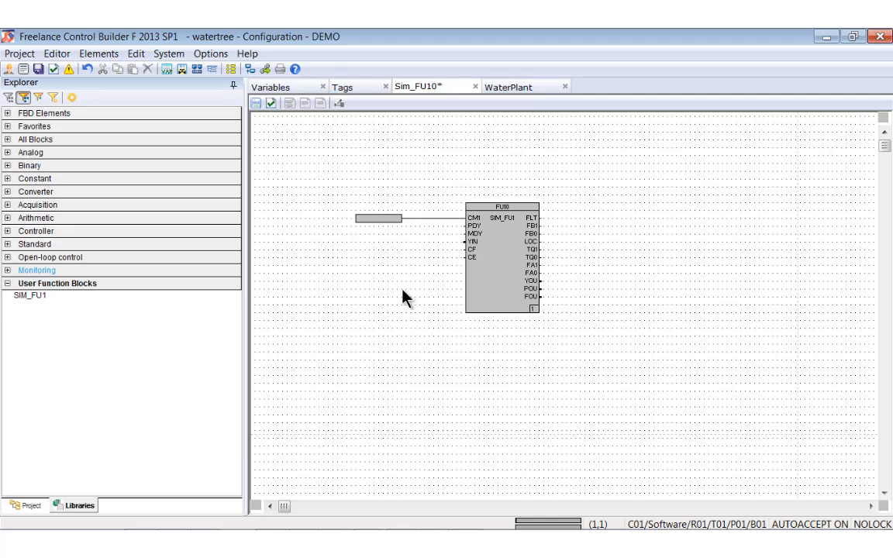
pyautogui.moveTo(431, 376)
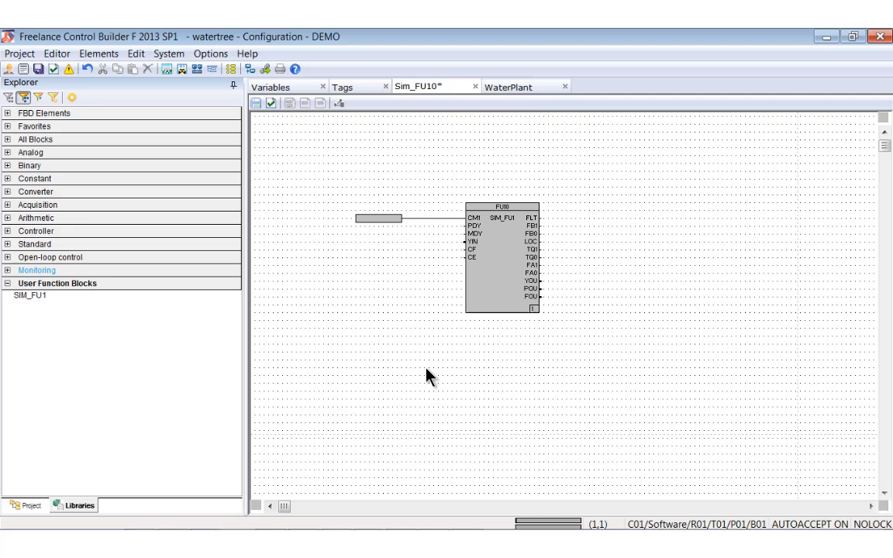
pyautogui.moveTo(485, 342)
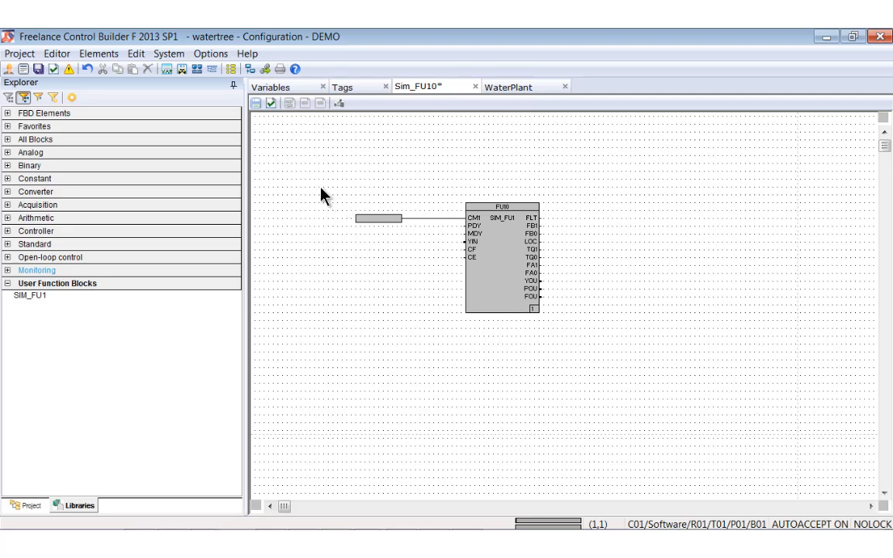
# Step: Copy the CMI read variable to create a second one for the YIN input
pyautogui.moveTo(326, 196); pyautogui.dragTo(469, 244)
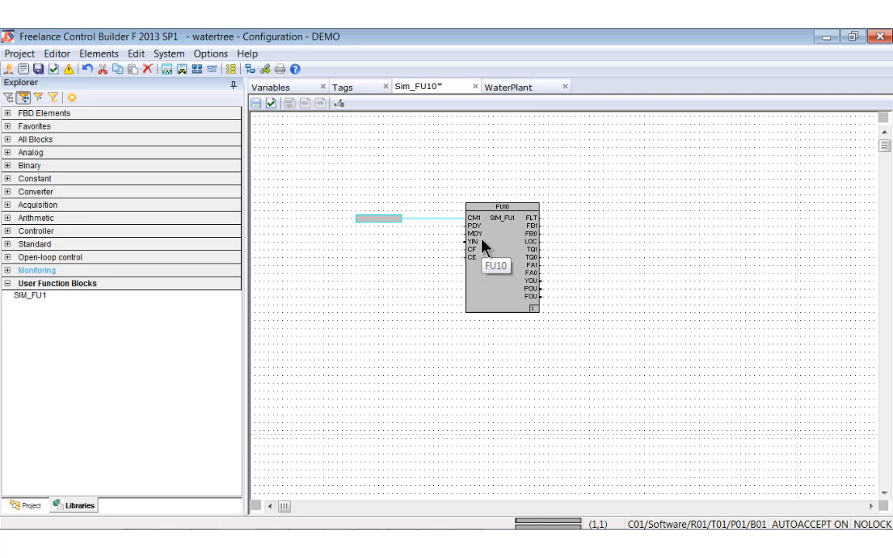
pyautogui.moveTo(385, 227)
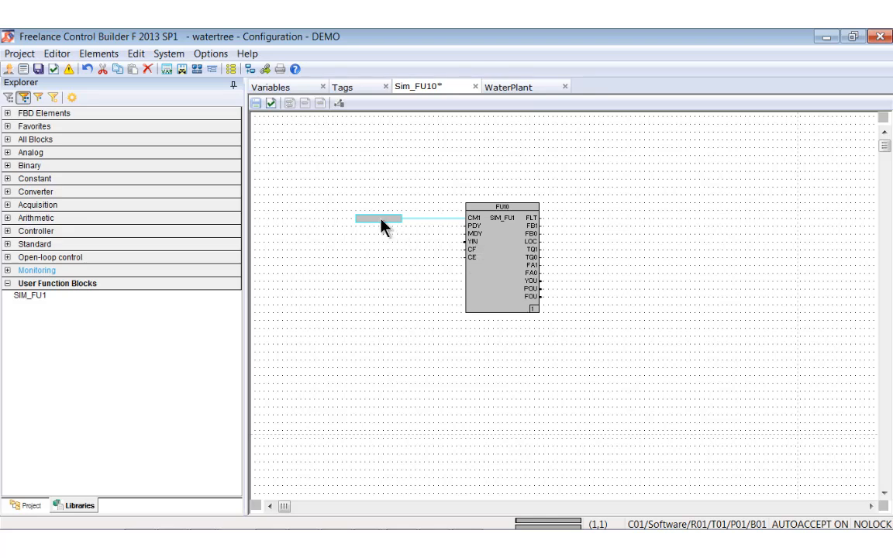
pyautogui.moveTo(370, 237)
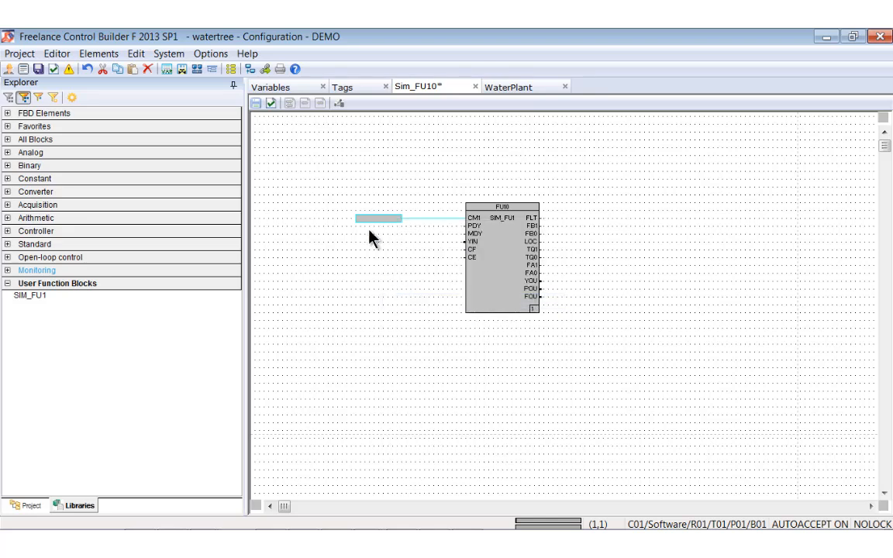
pyautogui.rightClick(370, 238)
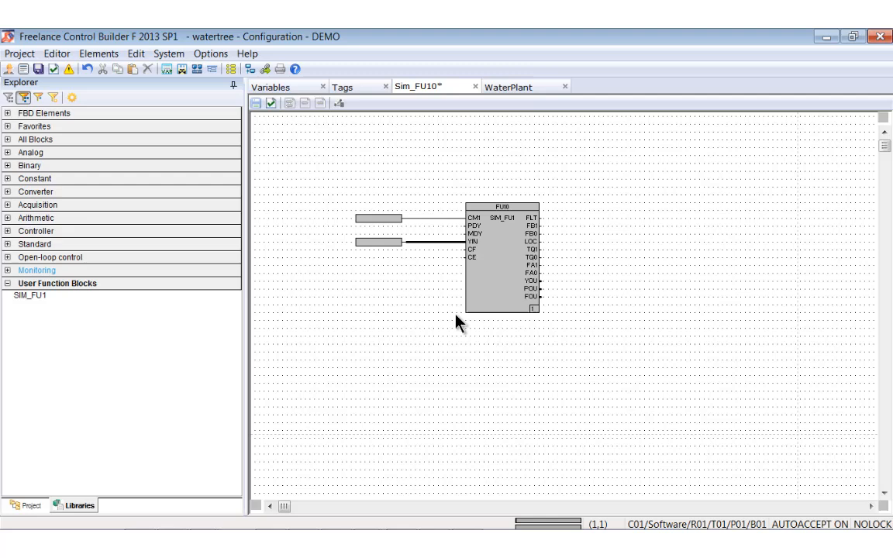
pyautogui.moveTo(332, 359)
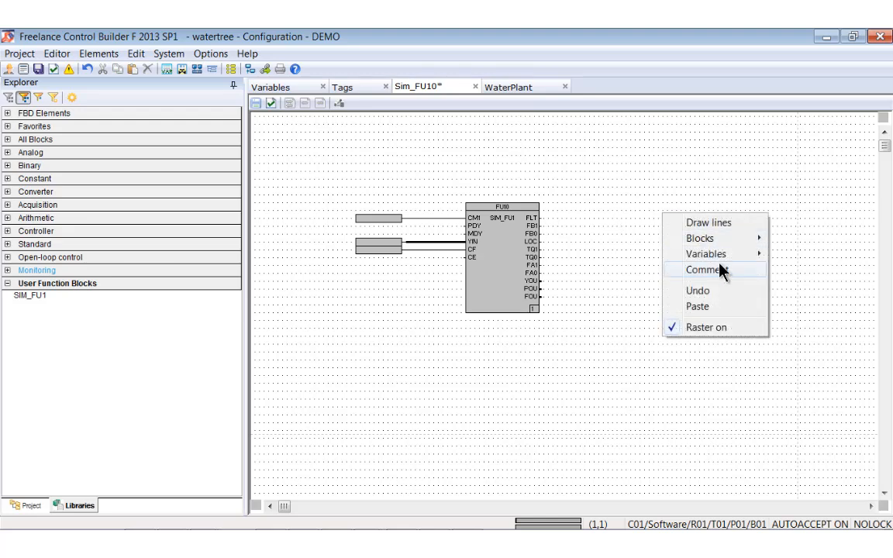
pyautogui.moveTo(706, 253)
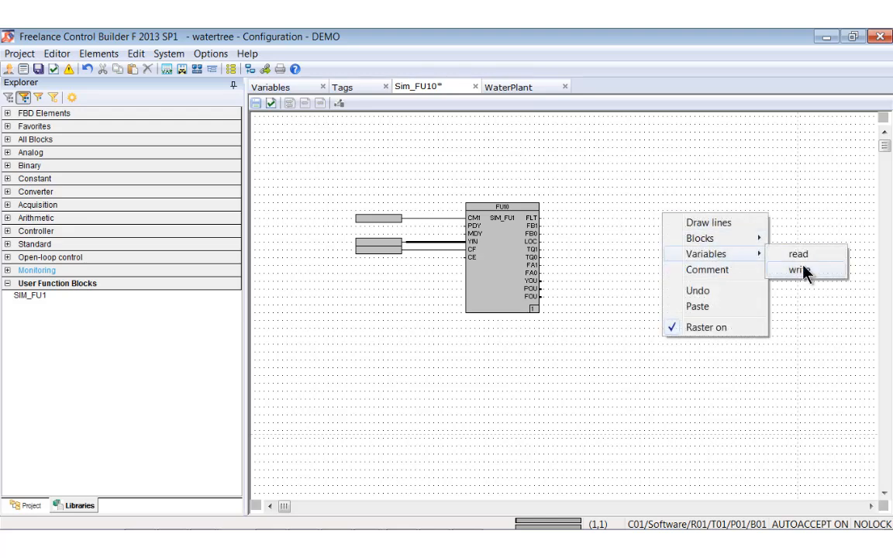
# Step: Place write variables beside FU10's outputs and connect them using Draw lines
pyautogui.click(794, 269)
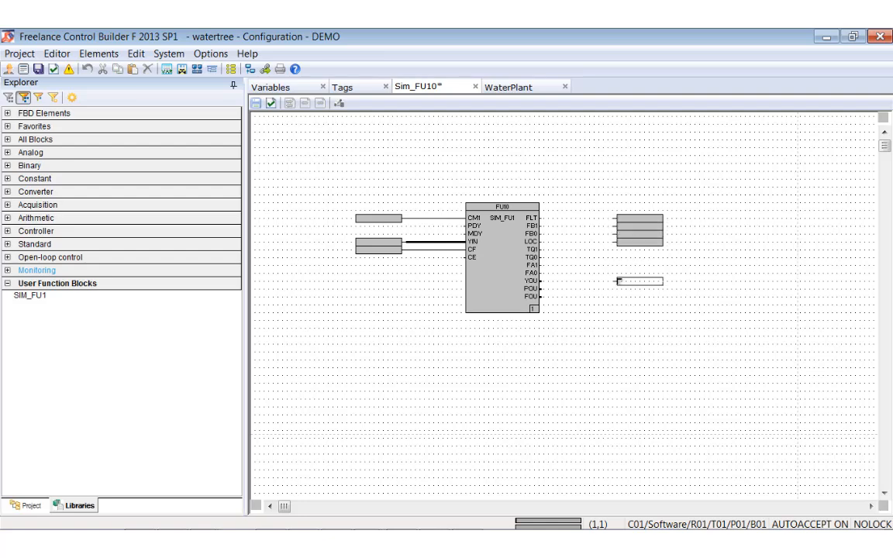
pyautogui.moveTo(542, 222)
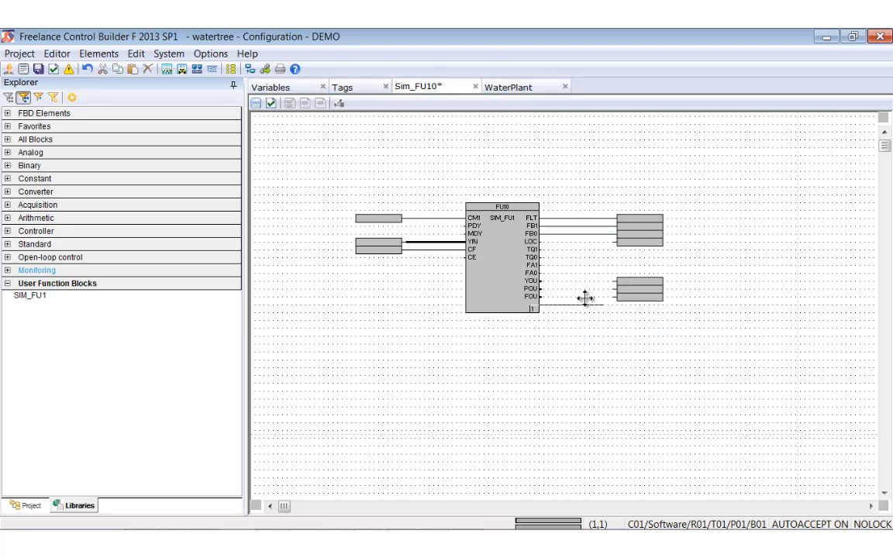
pyautogui.rightClick(586, 300)
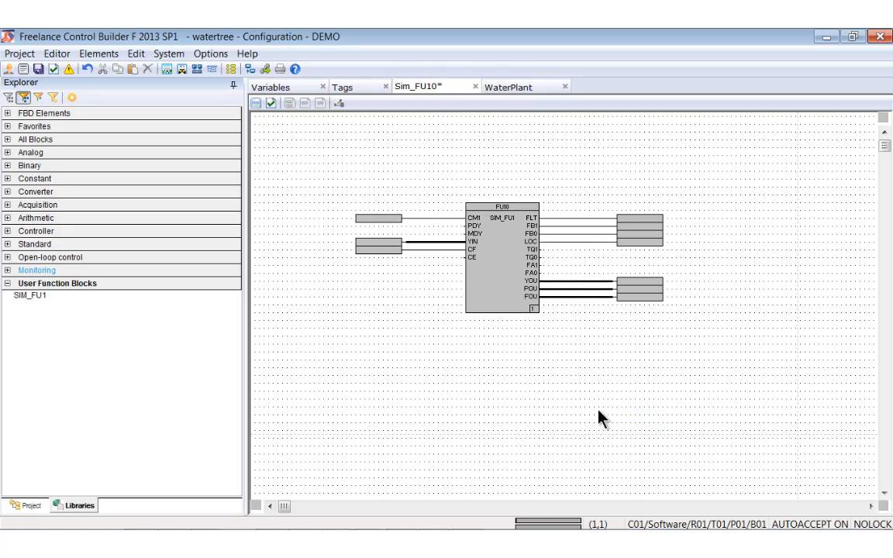
pyautogui.click(638, 225)
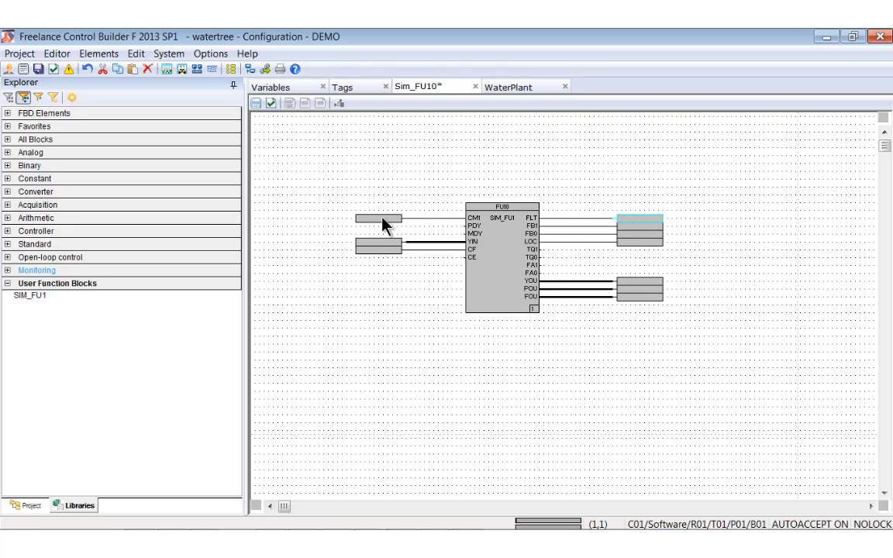
pyautogui.doubleClick(379, 224)
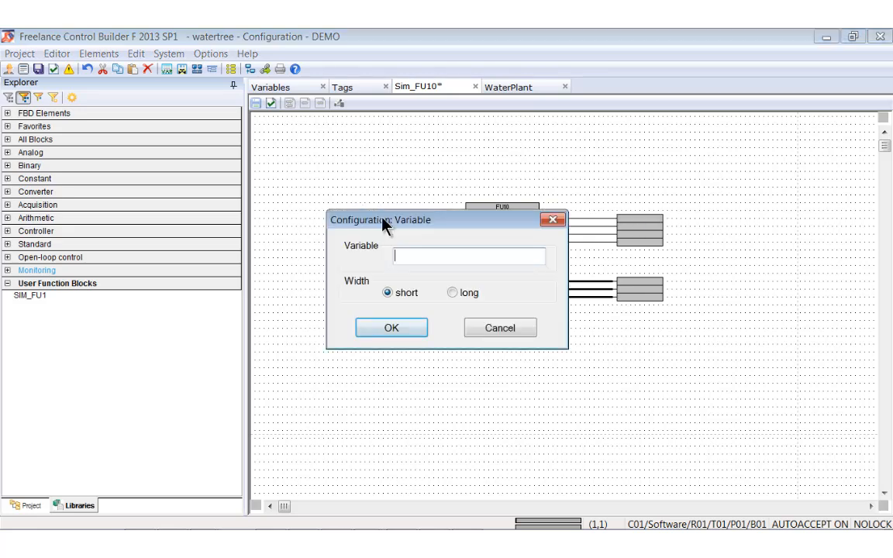
pyautogui.write('@')
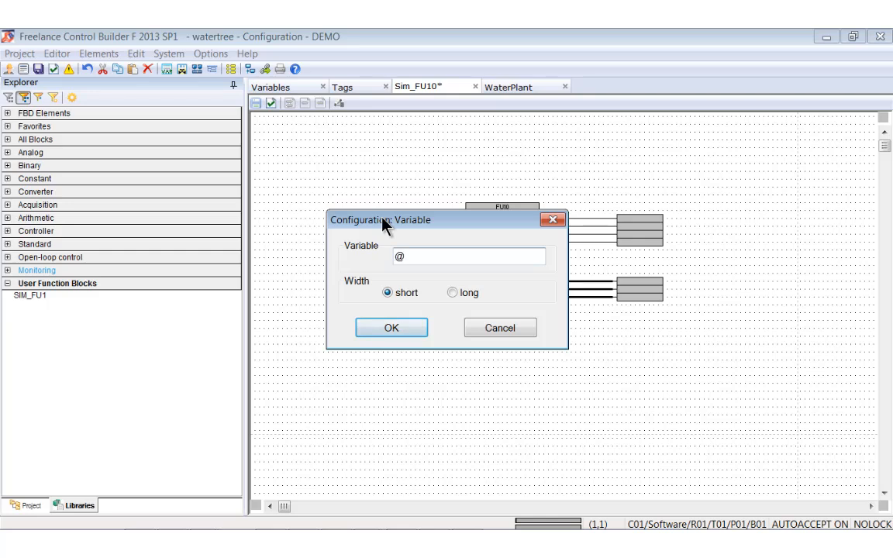
pyautogui.write('NP10')
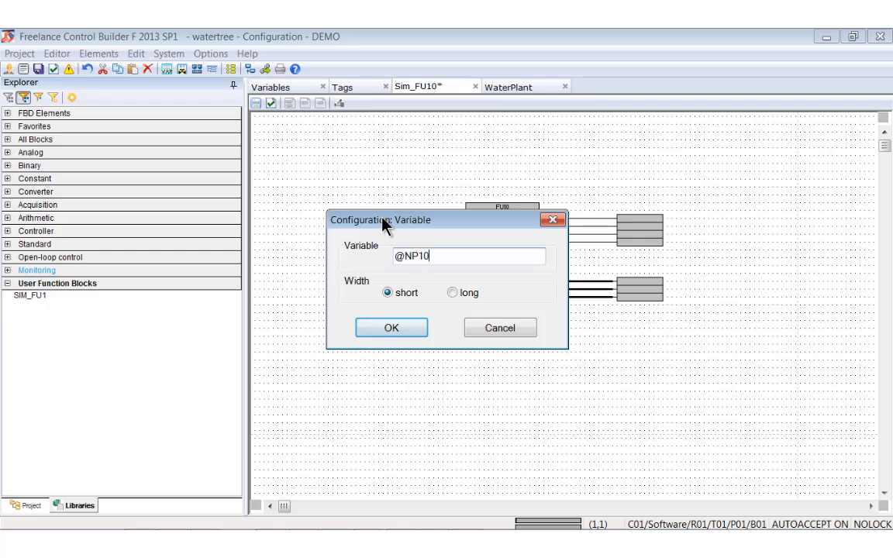
pyautogui.write('_')
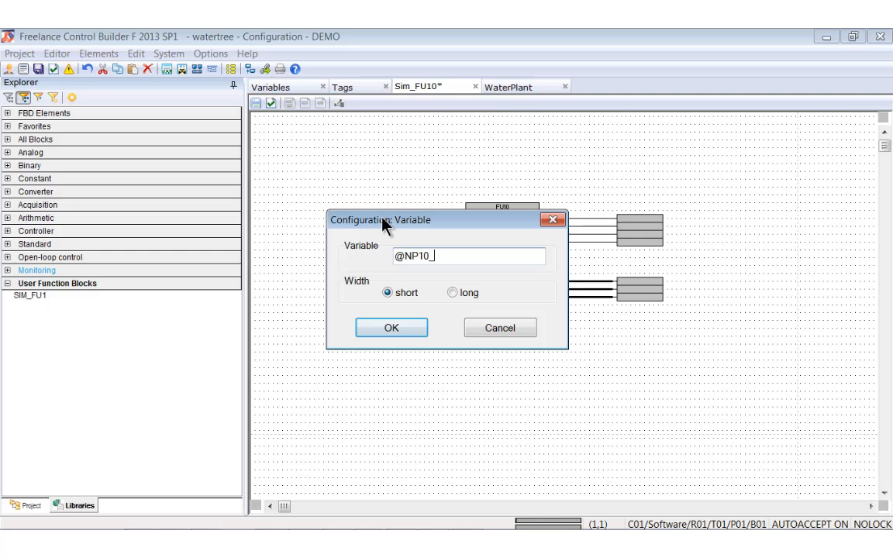
pyautogui.write('OUT')
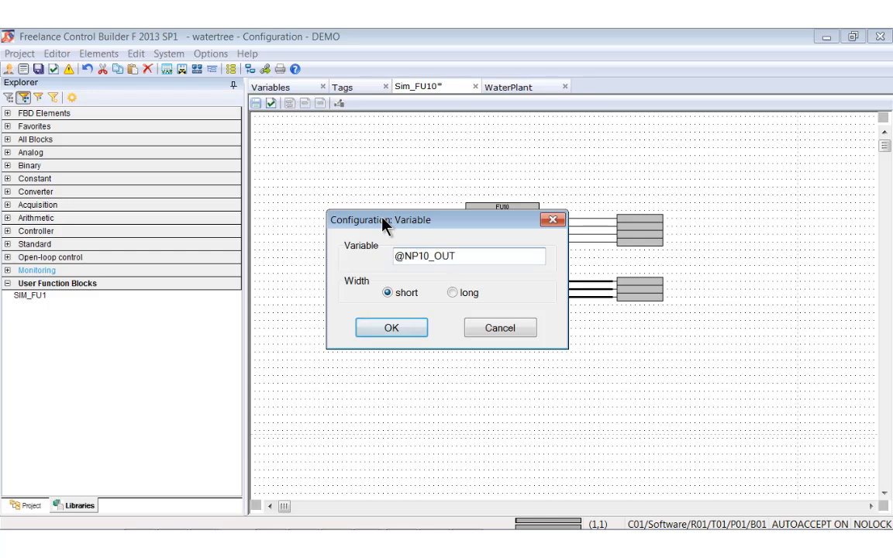
pyautogui.click(390, 327)
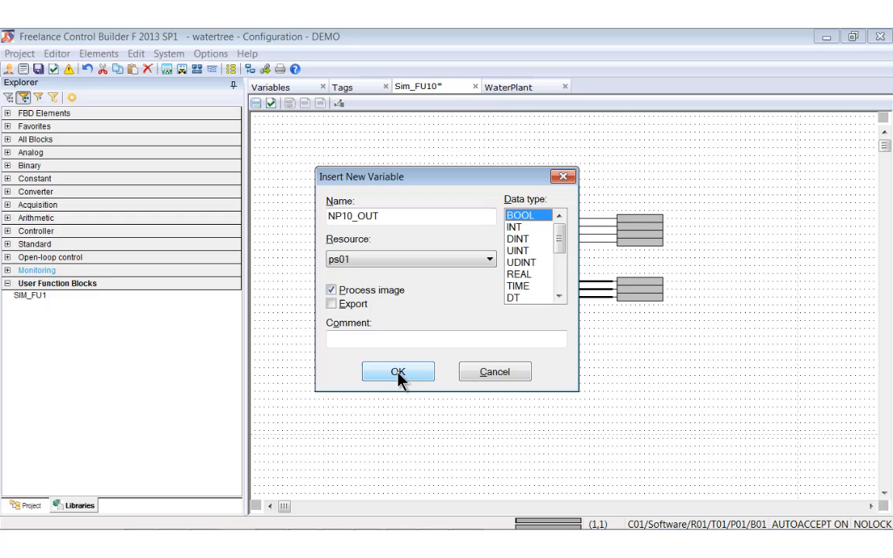
pyautogui.click(397, 371)
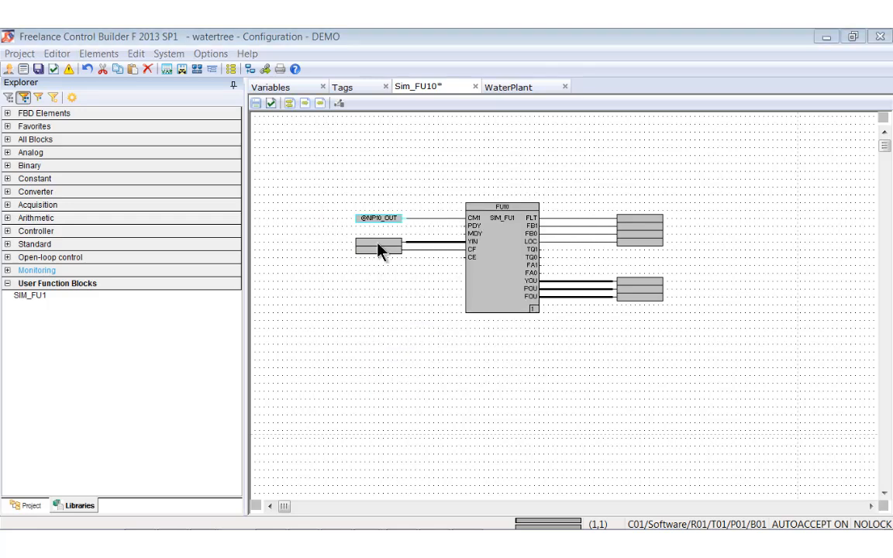
pyautogui.doubleClick(368, 246)
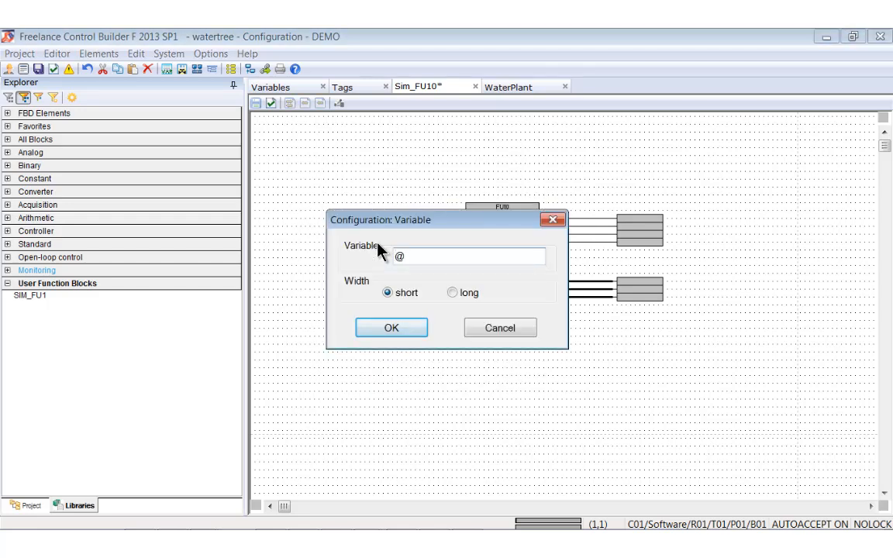
pyautogui.click(390, 327)
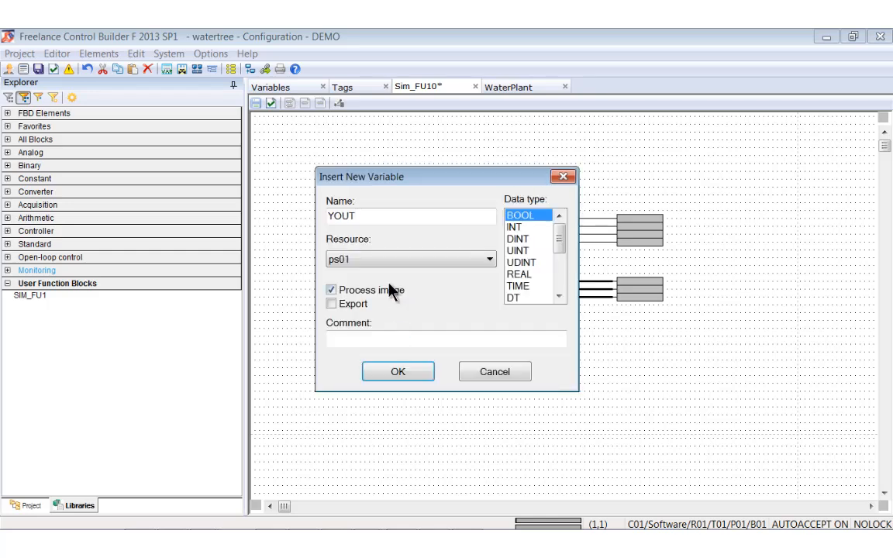
pyautogui.click(398, 372)
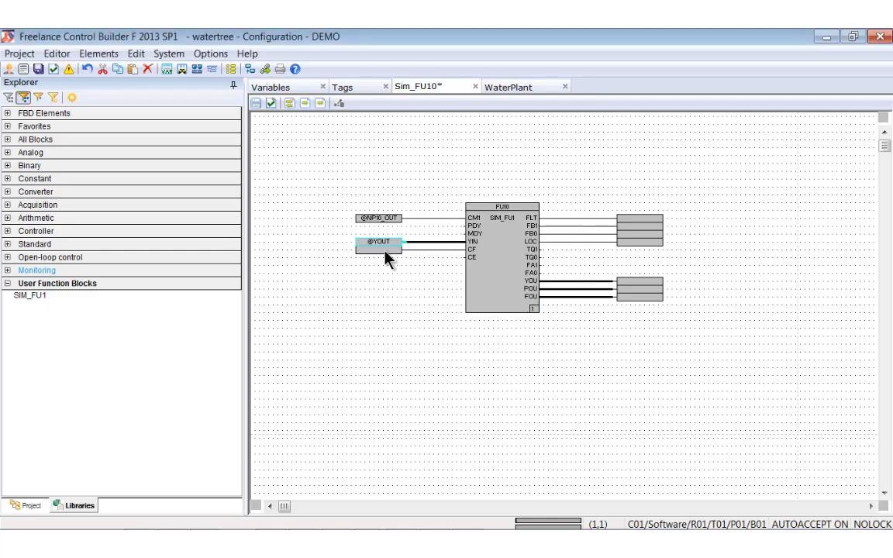
pyautogui.doubleClick(376, 244)
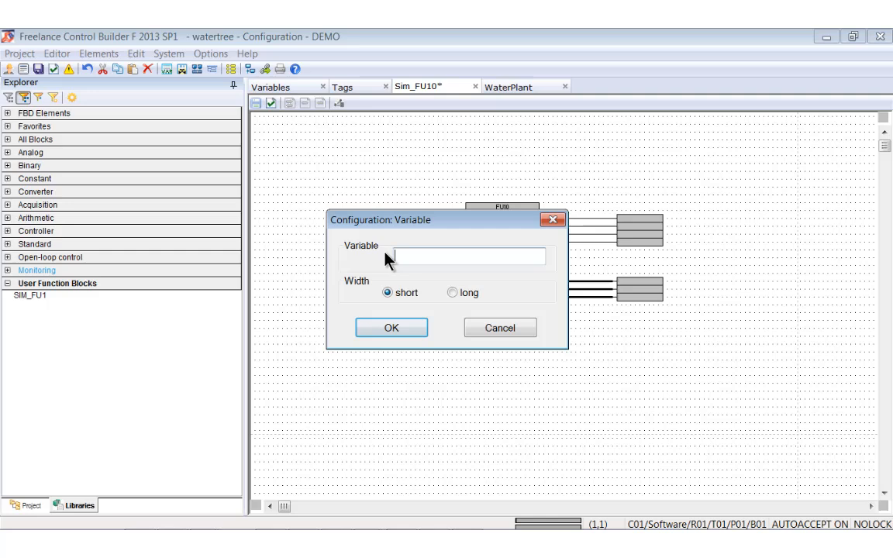
pyautogui.write('@B10_F')
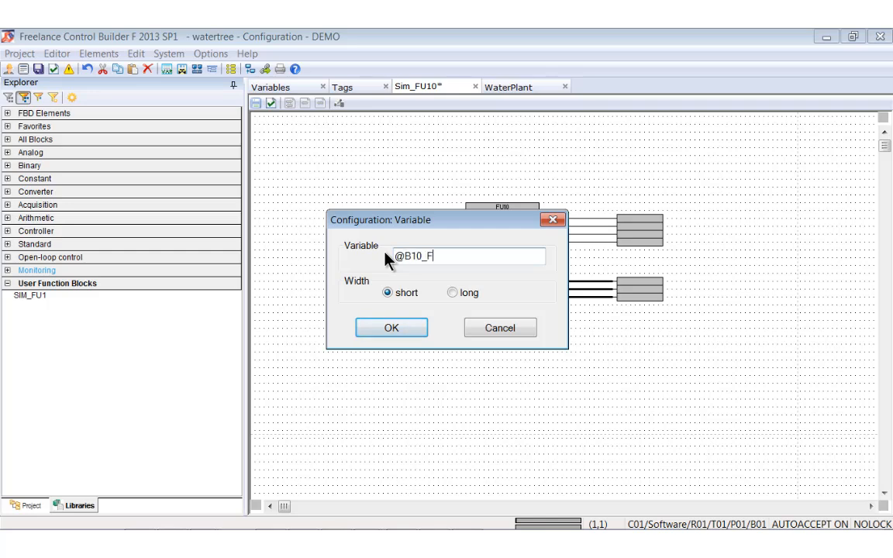
pyautogui.click(392, 327)
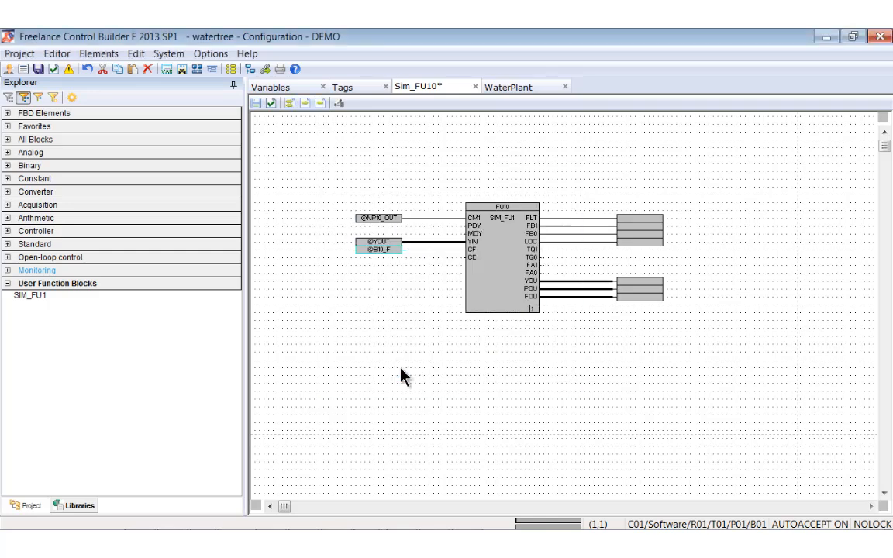
# Step: Name the output variables (NP10_F, NP10_FB0, NP10_LOC, FY10, F10), creating the new ones
pyautogui.doubleClick(377, 218)
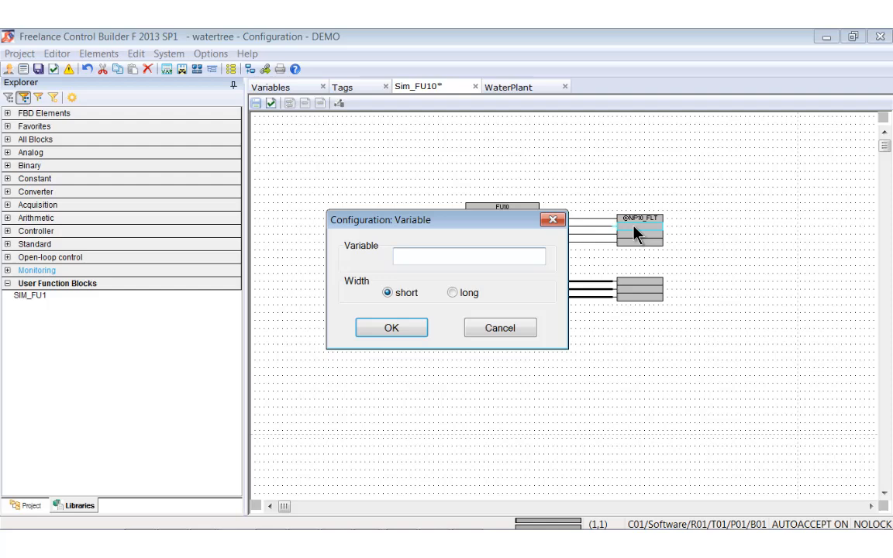
pyautogui.write('@NP10_F')
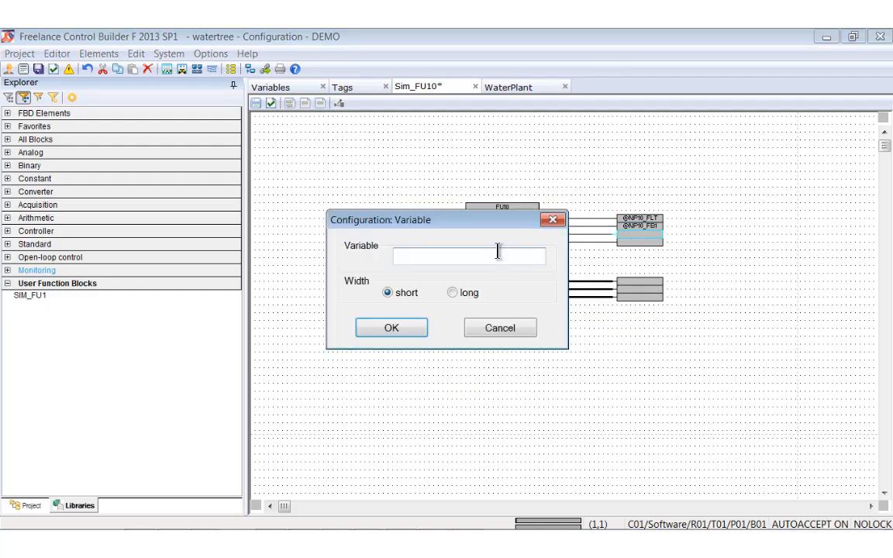
pyautogui.write('@NP10_FB0')
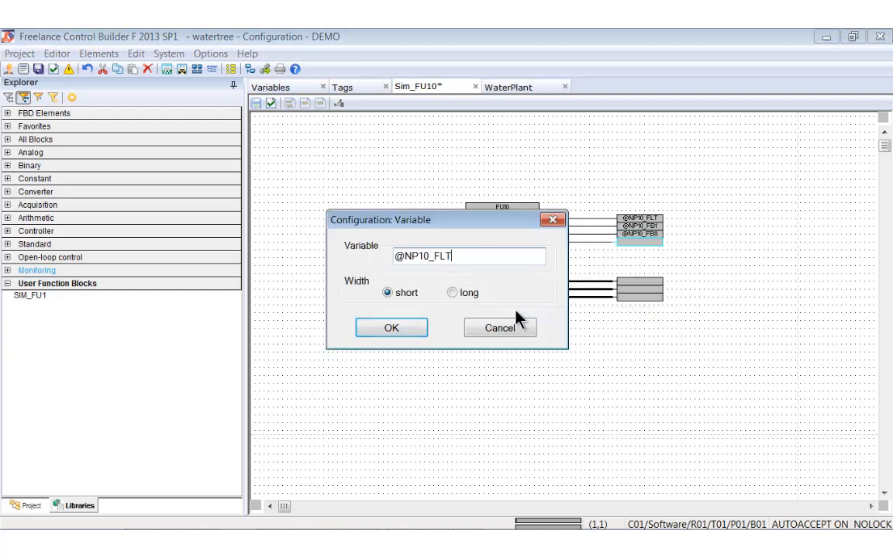
pyautogui.click(391, 327)
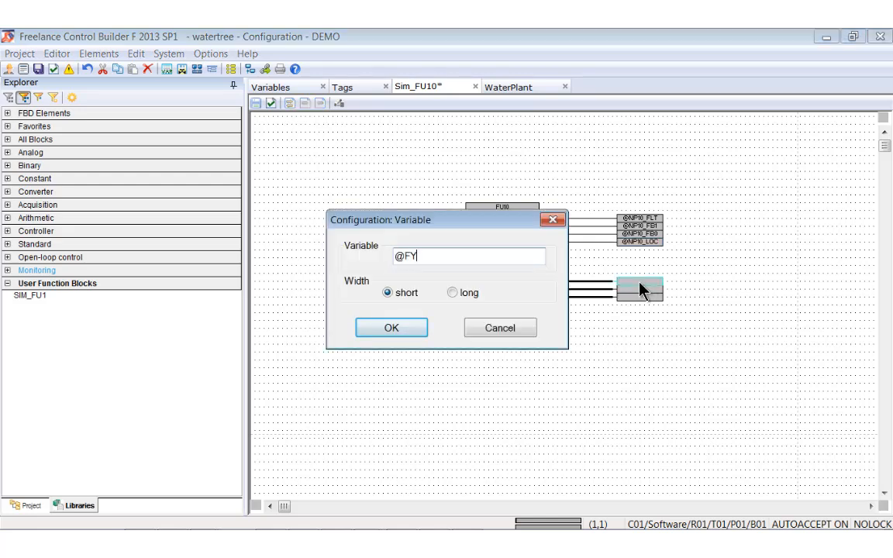
pyautogui.click(390, 327)
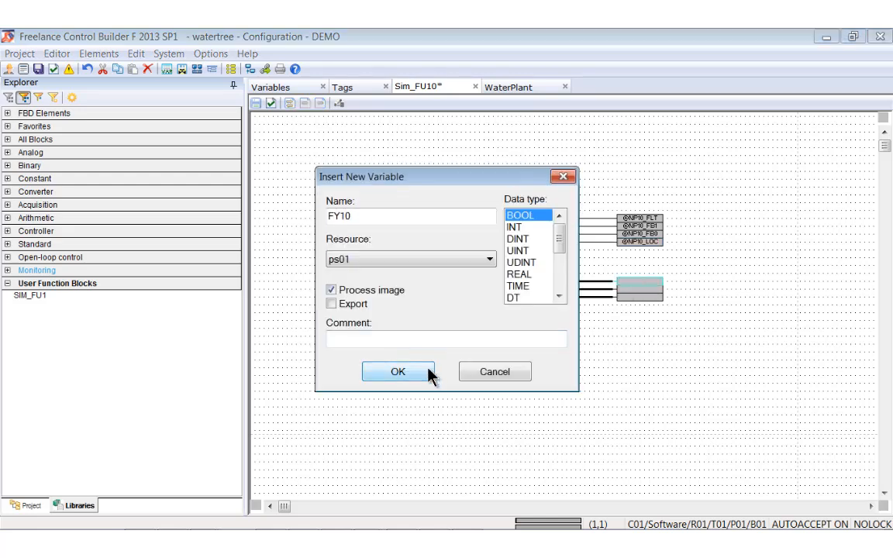
pyautogui.click(398, 371)
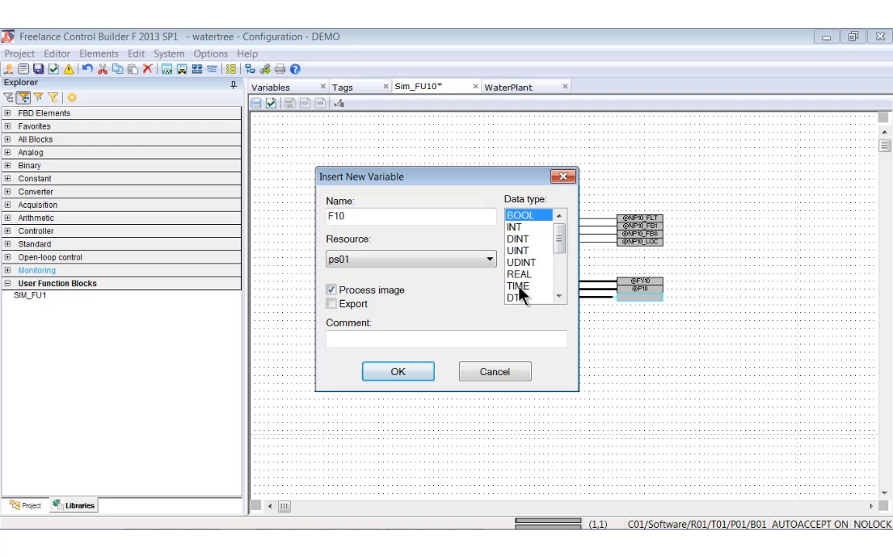
pyautogui.click(397, 371)
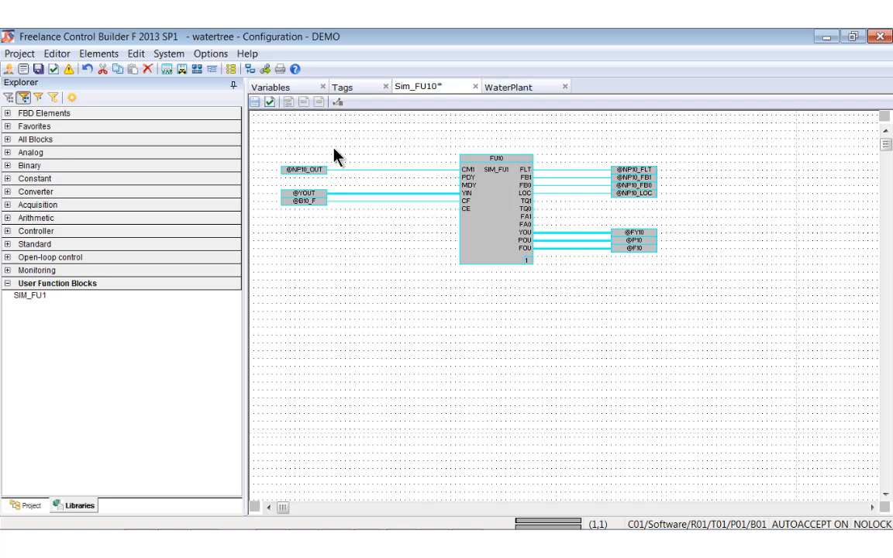
pyautogui.click(28, 506)
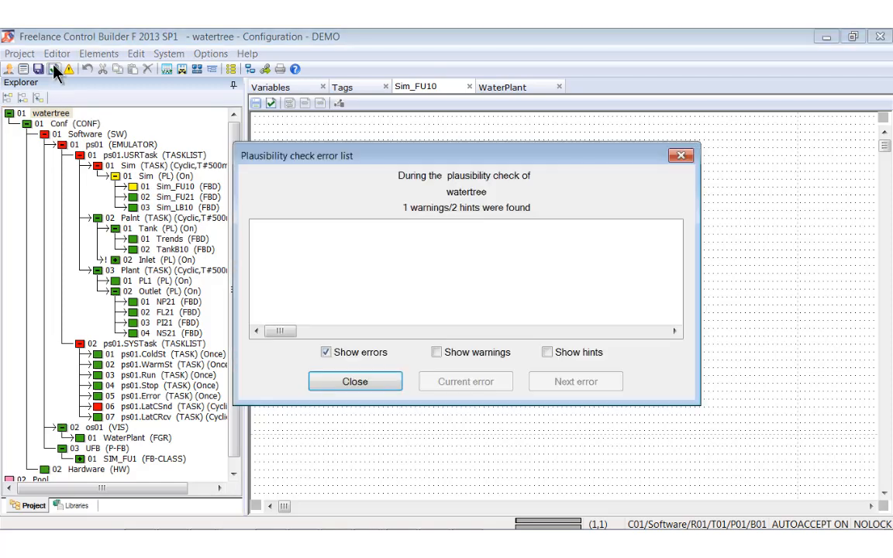
# Step: Close the plausibility error list and switch watertree into commissioning mode
pyautogui.click(354, 382)
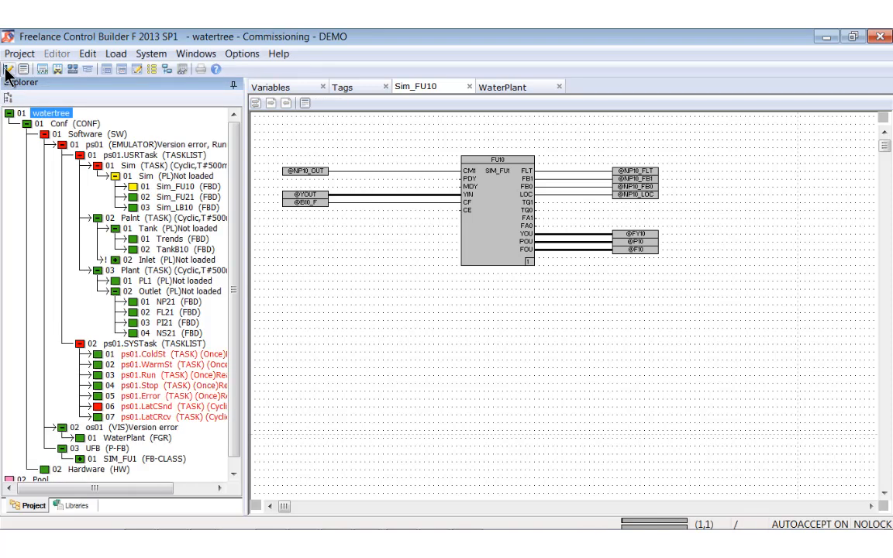
# Step: Load the whole ps01 emulator station and confirm the load
pyautogui.click(132, 144)
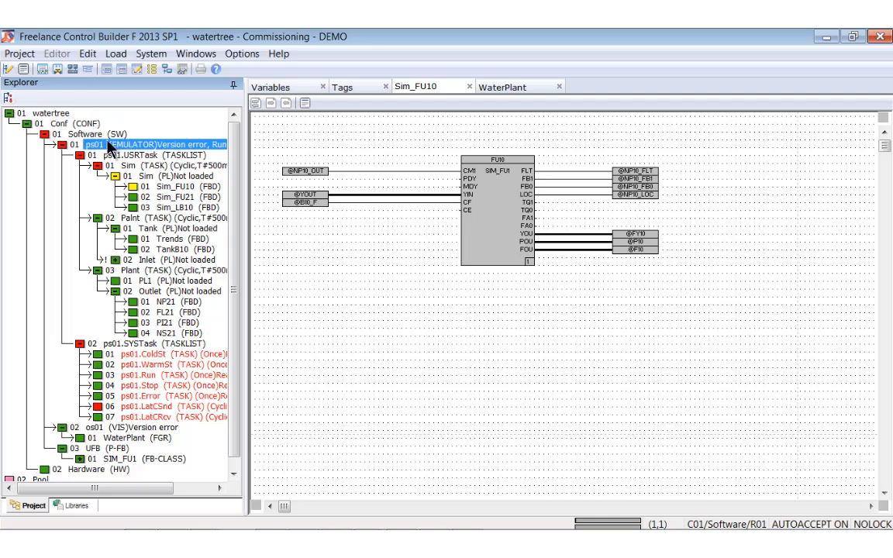
pyautogui.rightClick(101, 145)
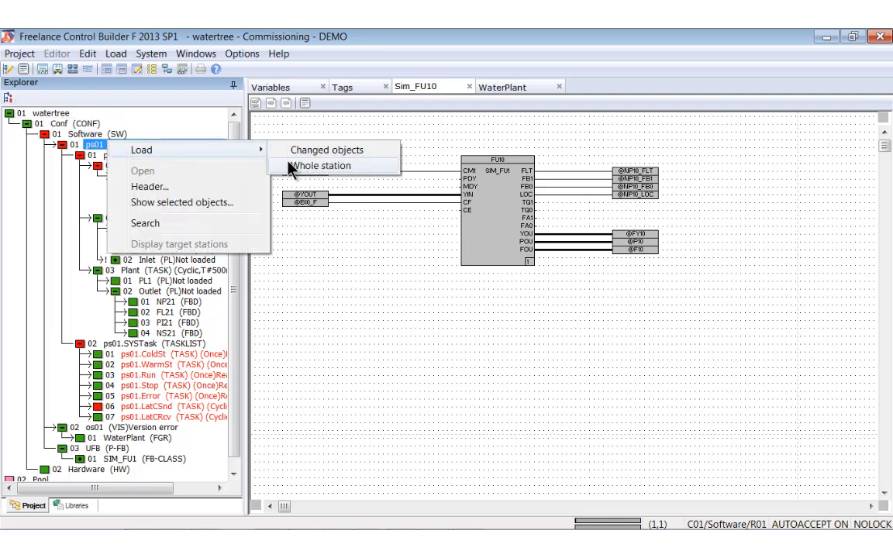
pyautogui.click(320, 166)
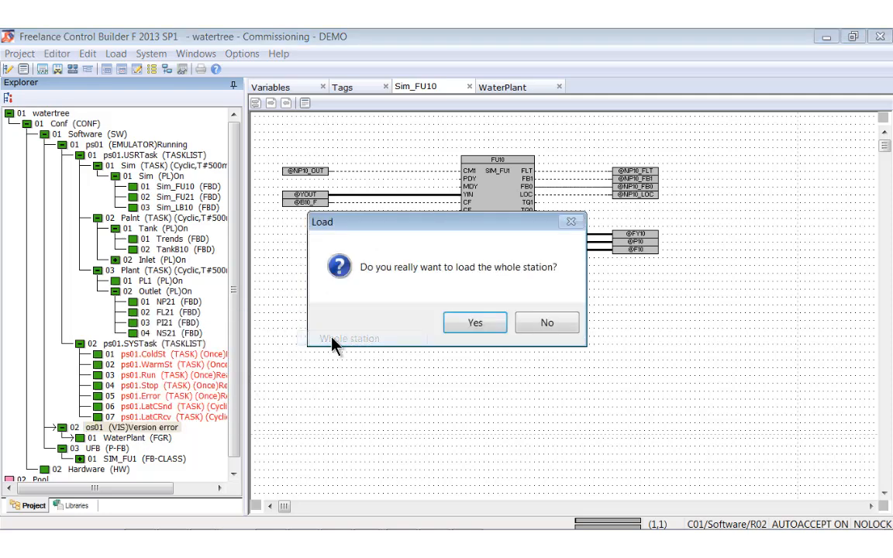
pyautogui.click(475, 322)
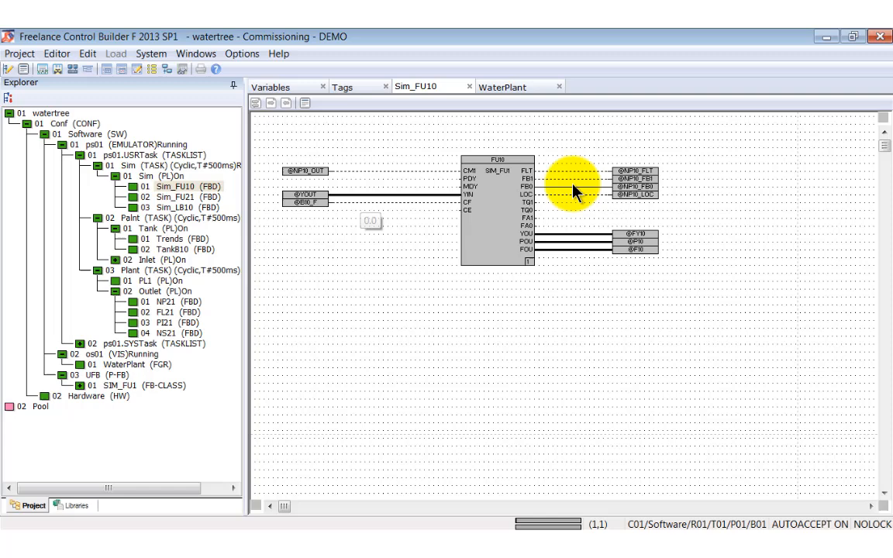
pyautogui.moveTo(651, 174)
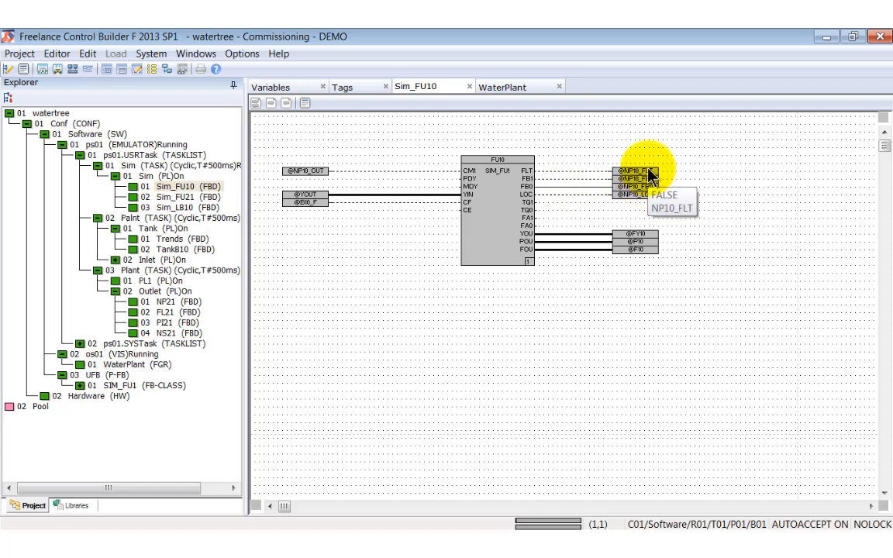
pyautogui.moveTo(620, 239)
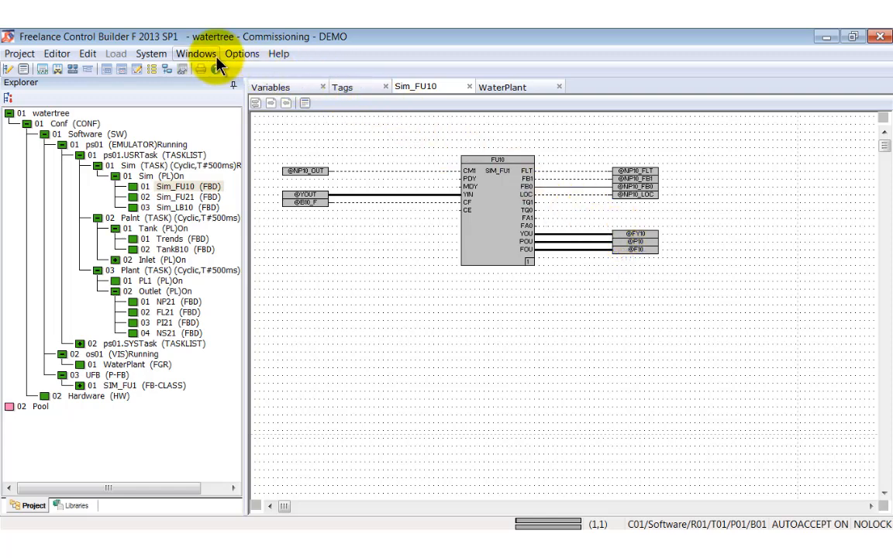
# Step: Open a value window, add NP10_OUT to it, and force its value to TRUE
pyautogui.click(195, 53)
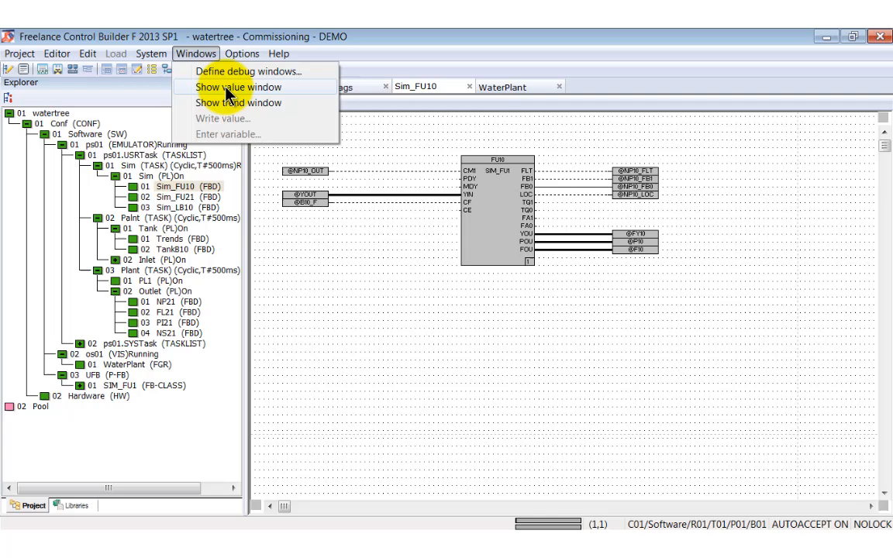
pyautogui.click(238, 87)
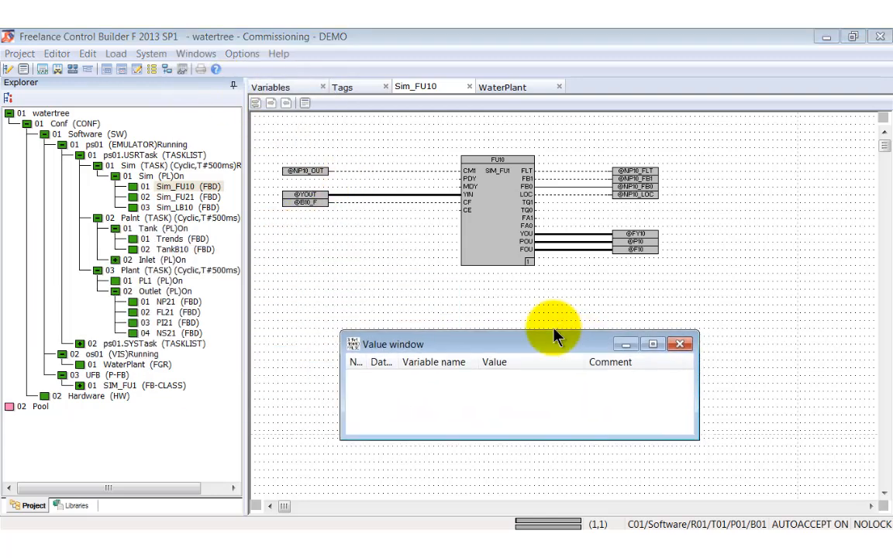
pyautogui.moveTo(554, 345); pyautogui.dragTo(542, 324)
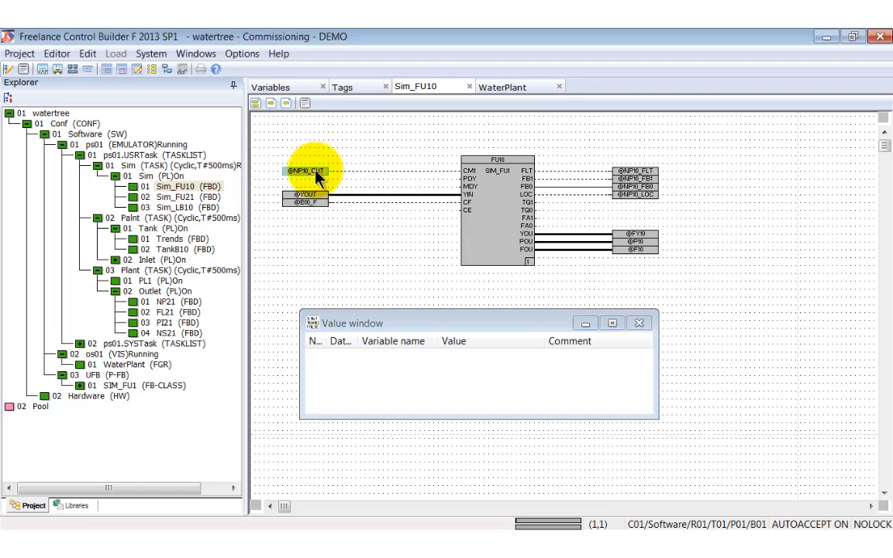
pyautogui.doubleClick(314, 169)
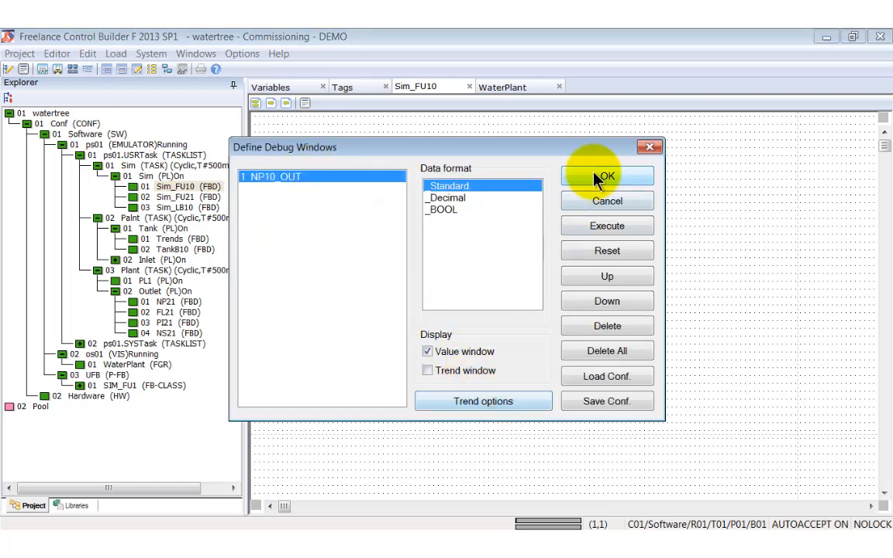
pyautogui.click(607, 176)
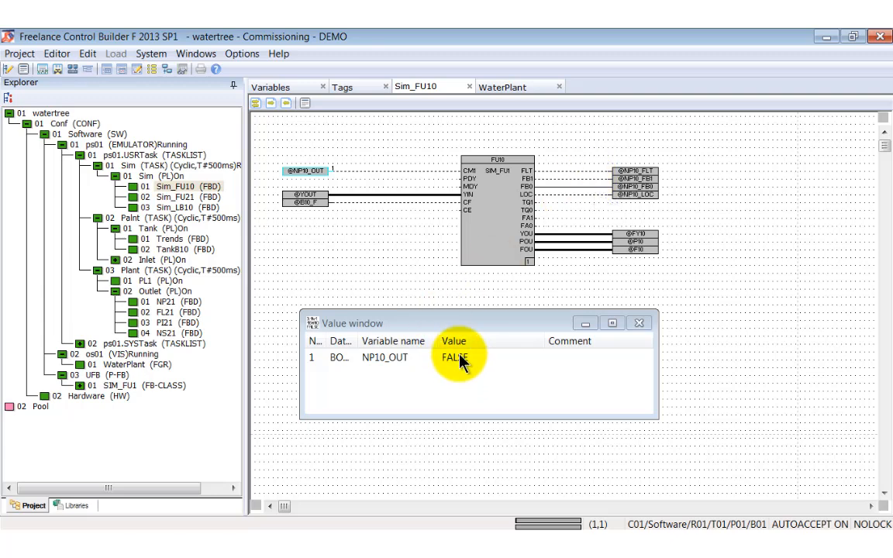
pyautogui.doubleClick(454, 357)
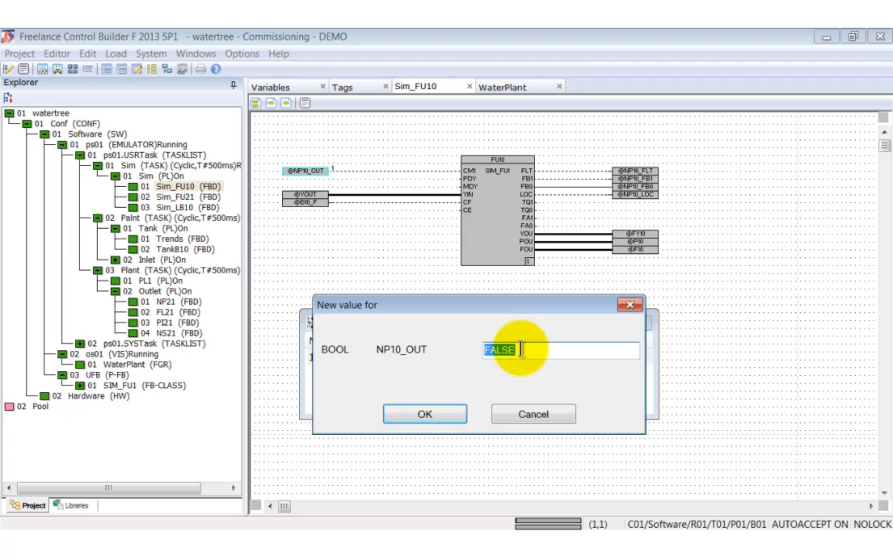
pyautogui.click(424, 414)
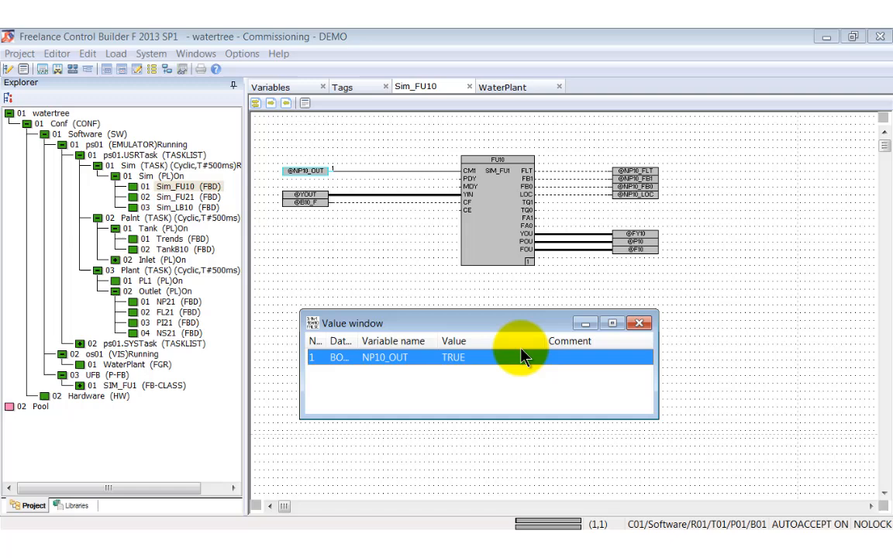
pyautogui.moveTo(391, 182)
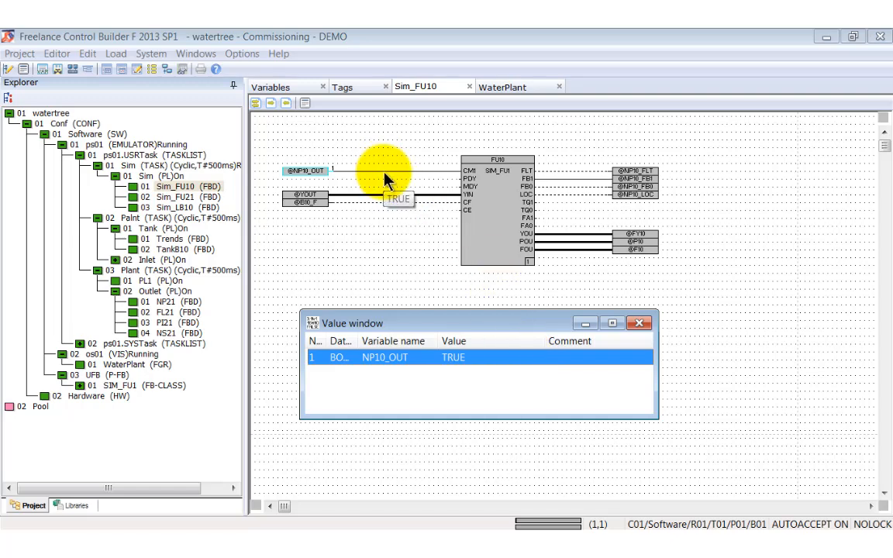
pyautogui.moveTo(574, 246)
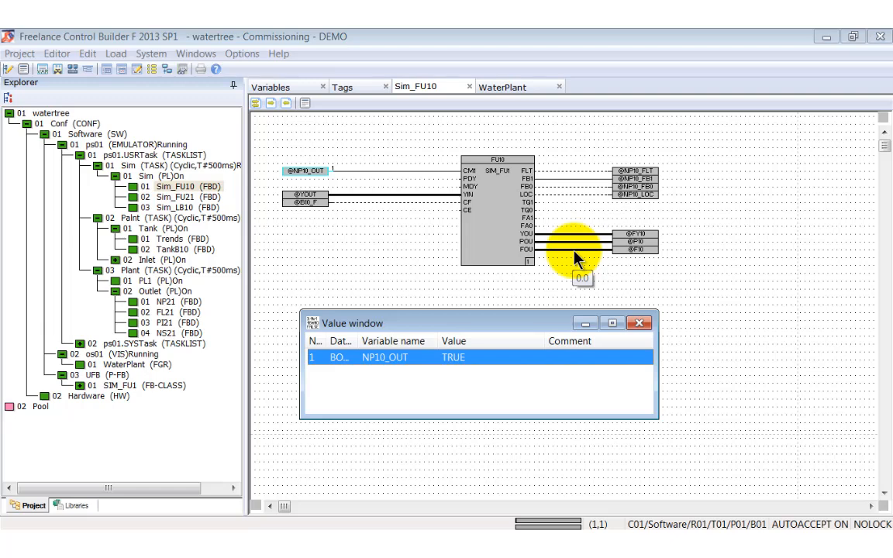
pyautogui.moveTo(318, 201)
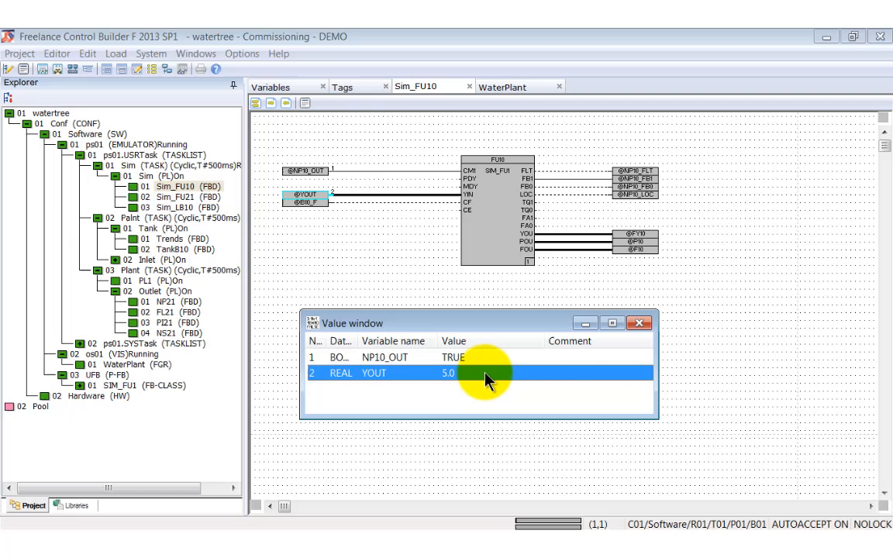
pyautogui.moveTo(606, 279)
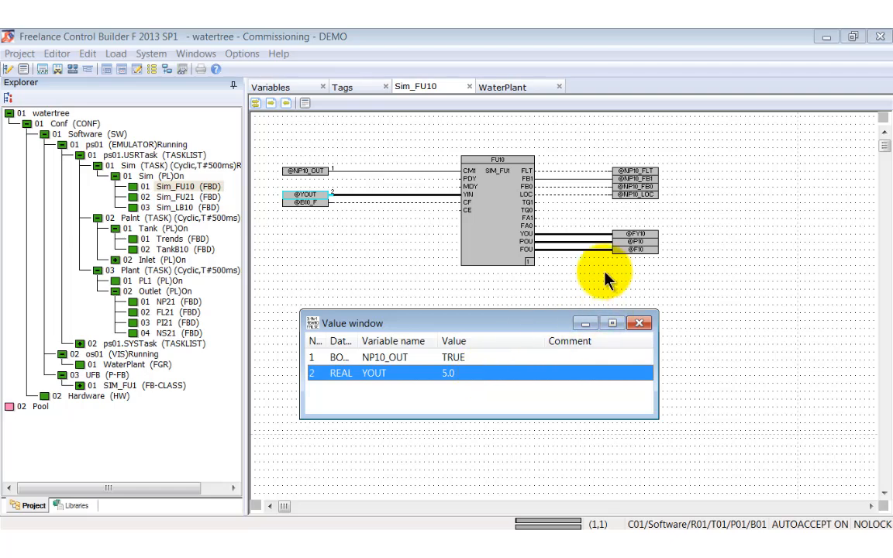
pyautogui.moveTo(585, 256)
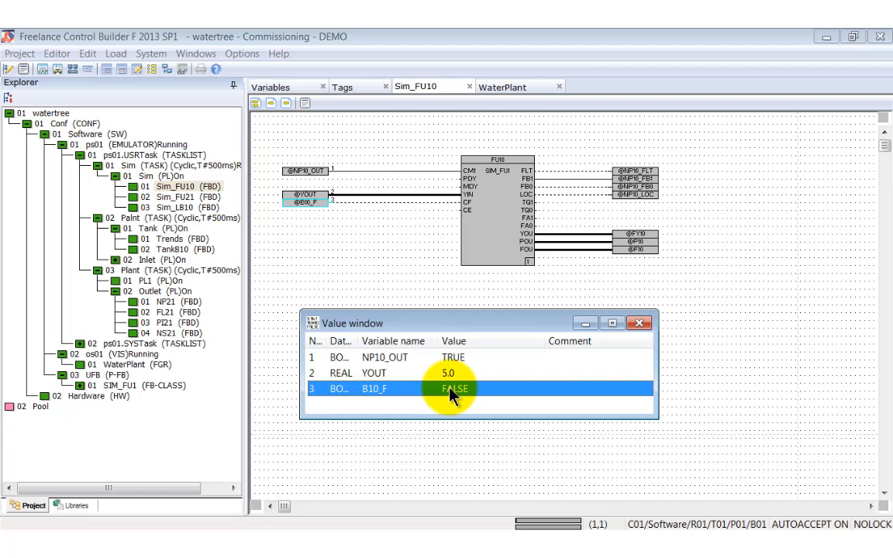
# Step: Force the B10_F variable to TRUE by entering value 1
pyautogui.doubleClick(454, 388)
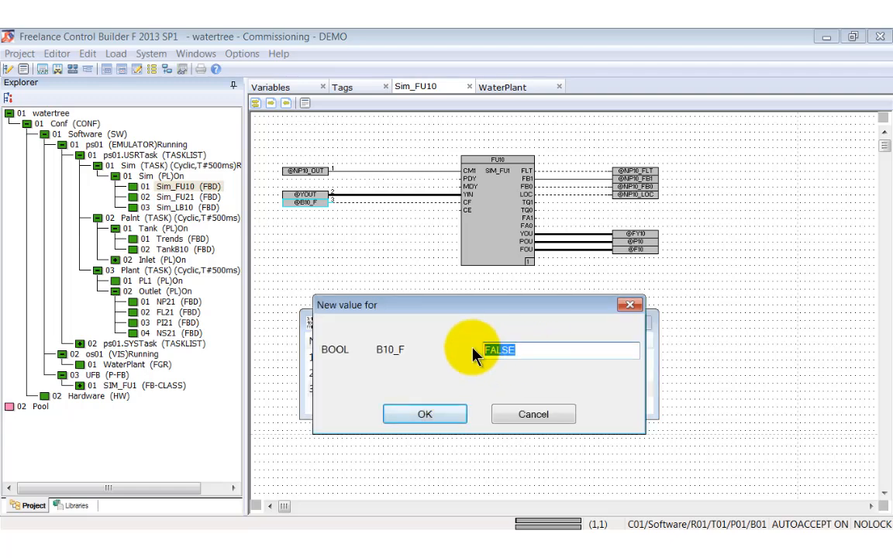
pyautogui.write('1')
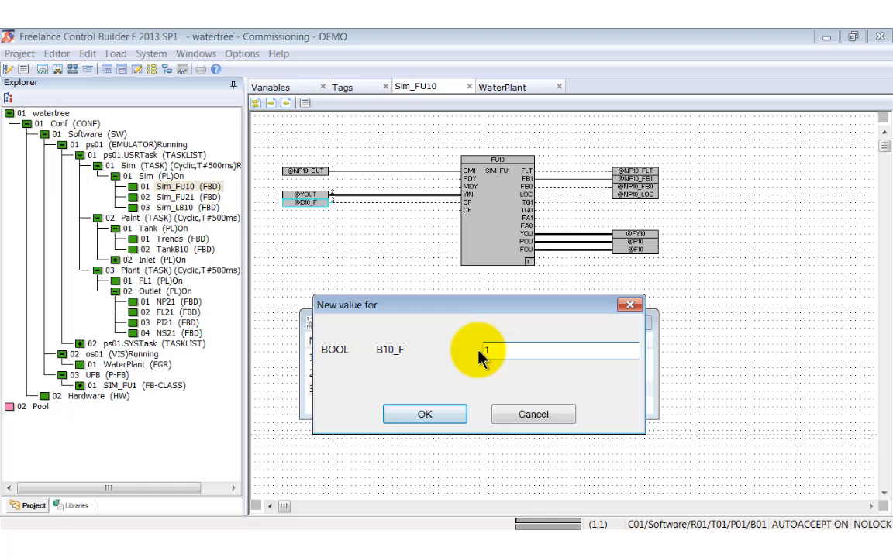
pyautogui.click(424, 413)
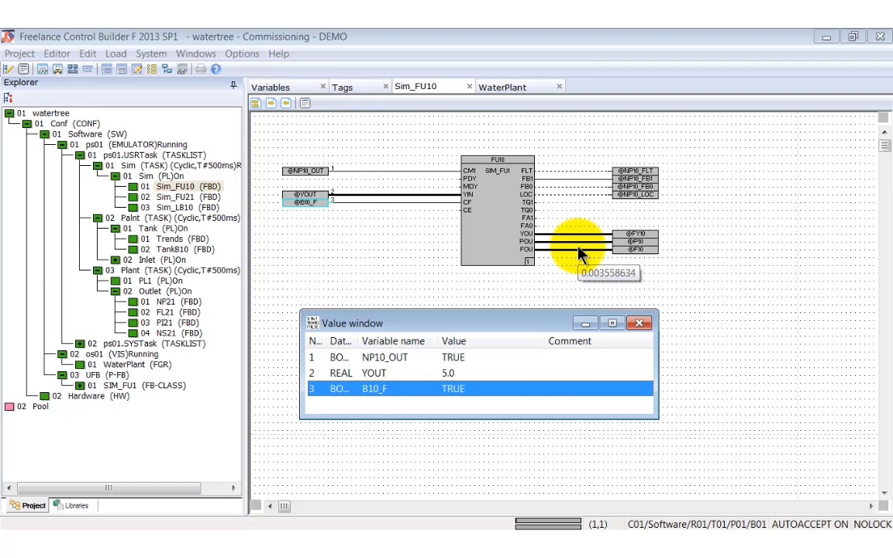
pyautogui.moveTo(543, 176)
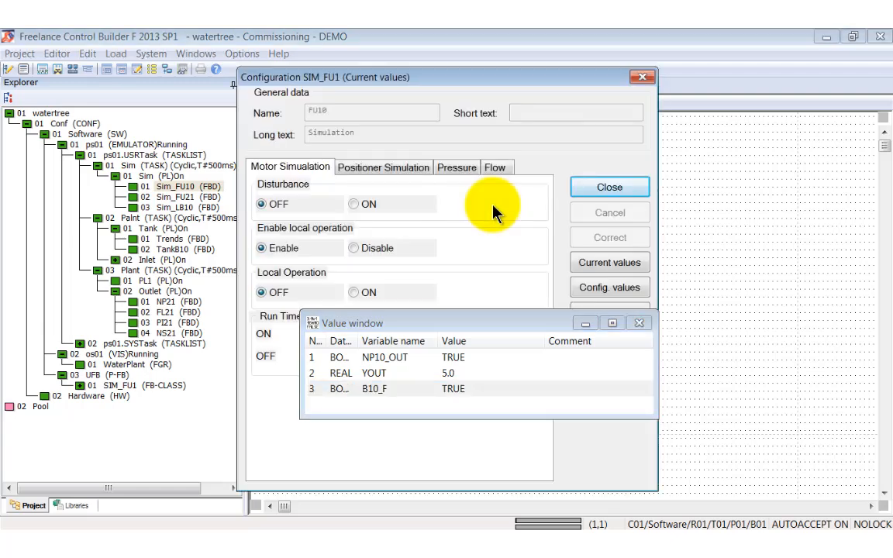
# Step: Write Disturbance ON to FU10's Motor Simulation and close the block configuration
pyautogui.click(354, 204)
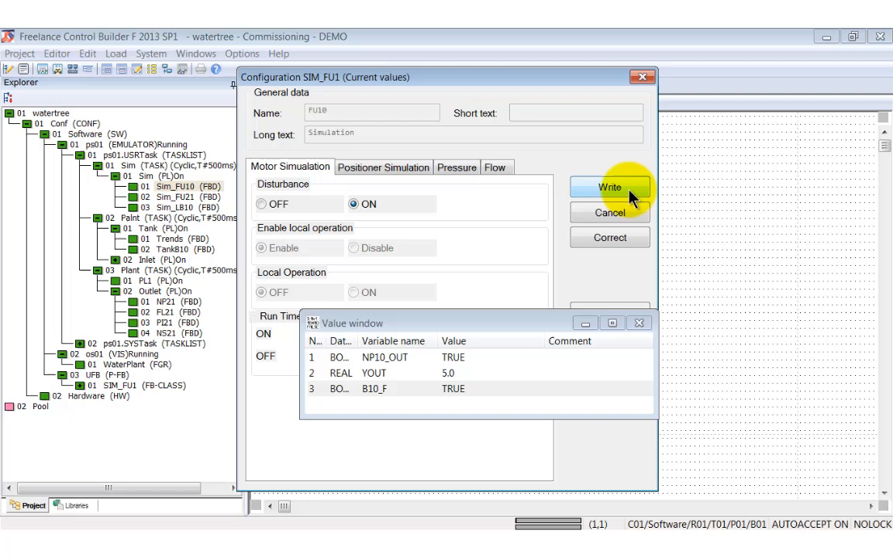
pyautogui.click(610, 187)
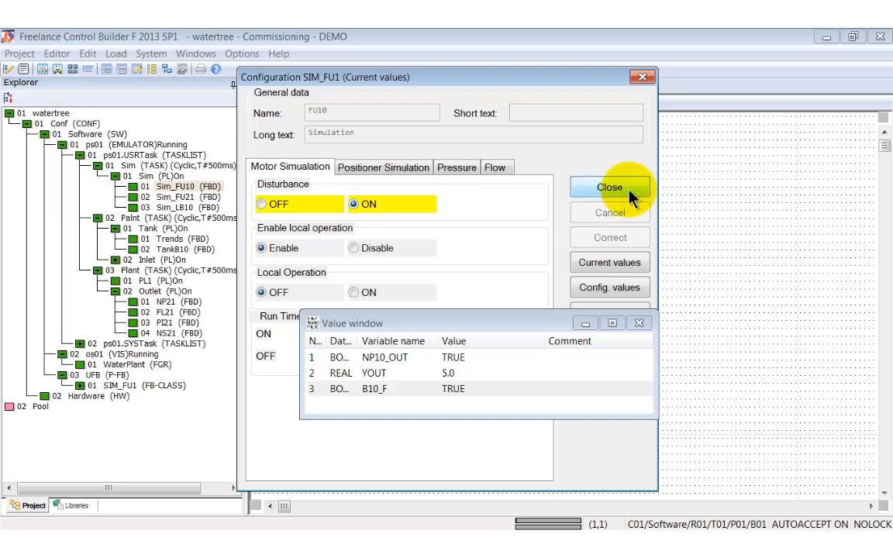
pyautogui.click(609, 187)
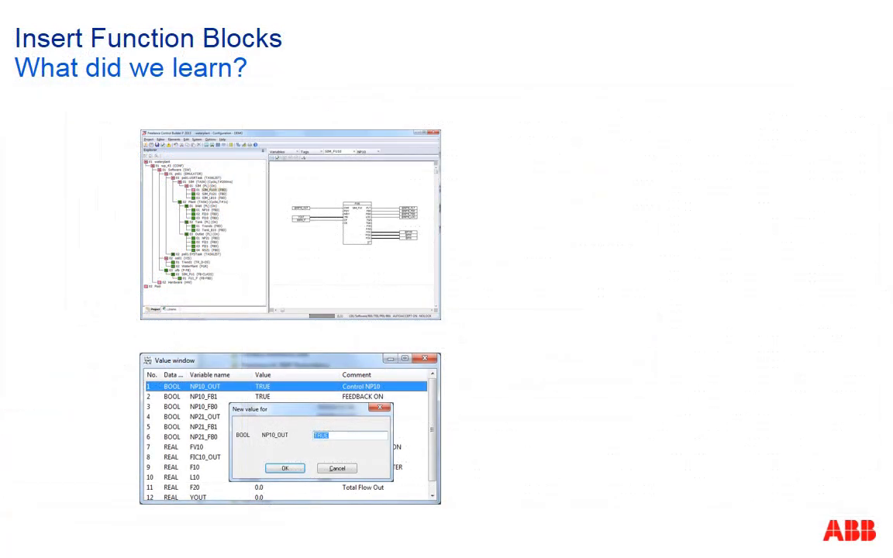
pyautogui.press('right')
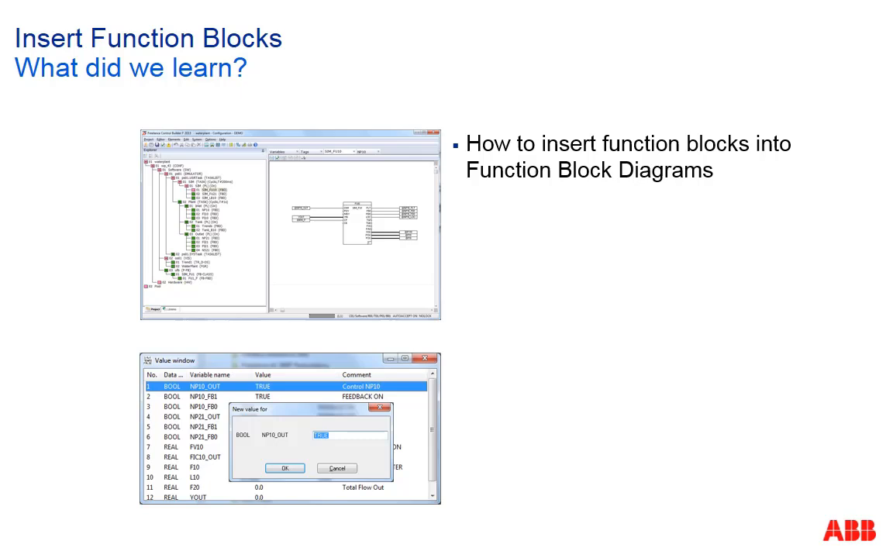